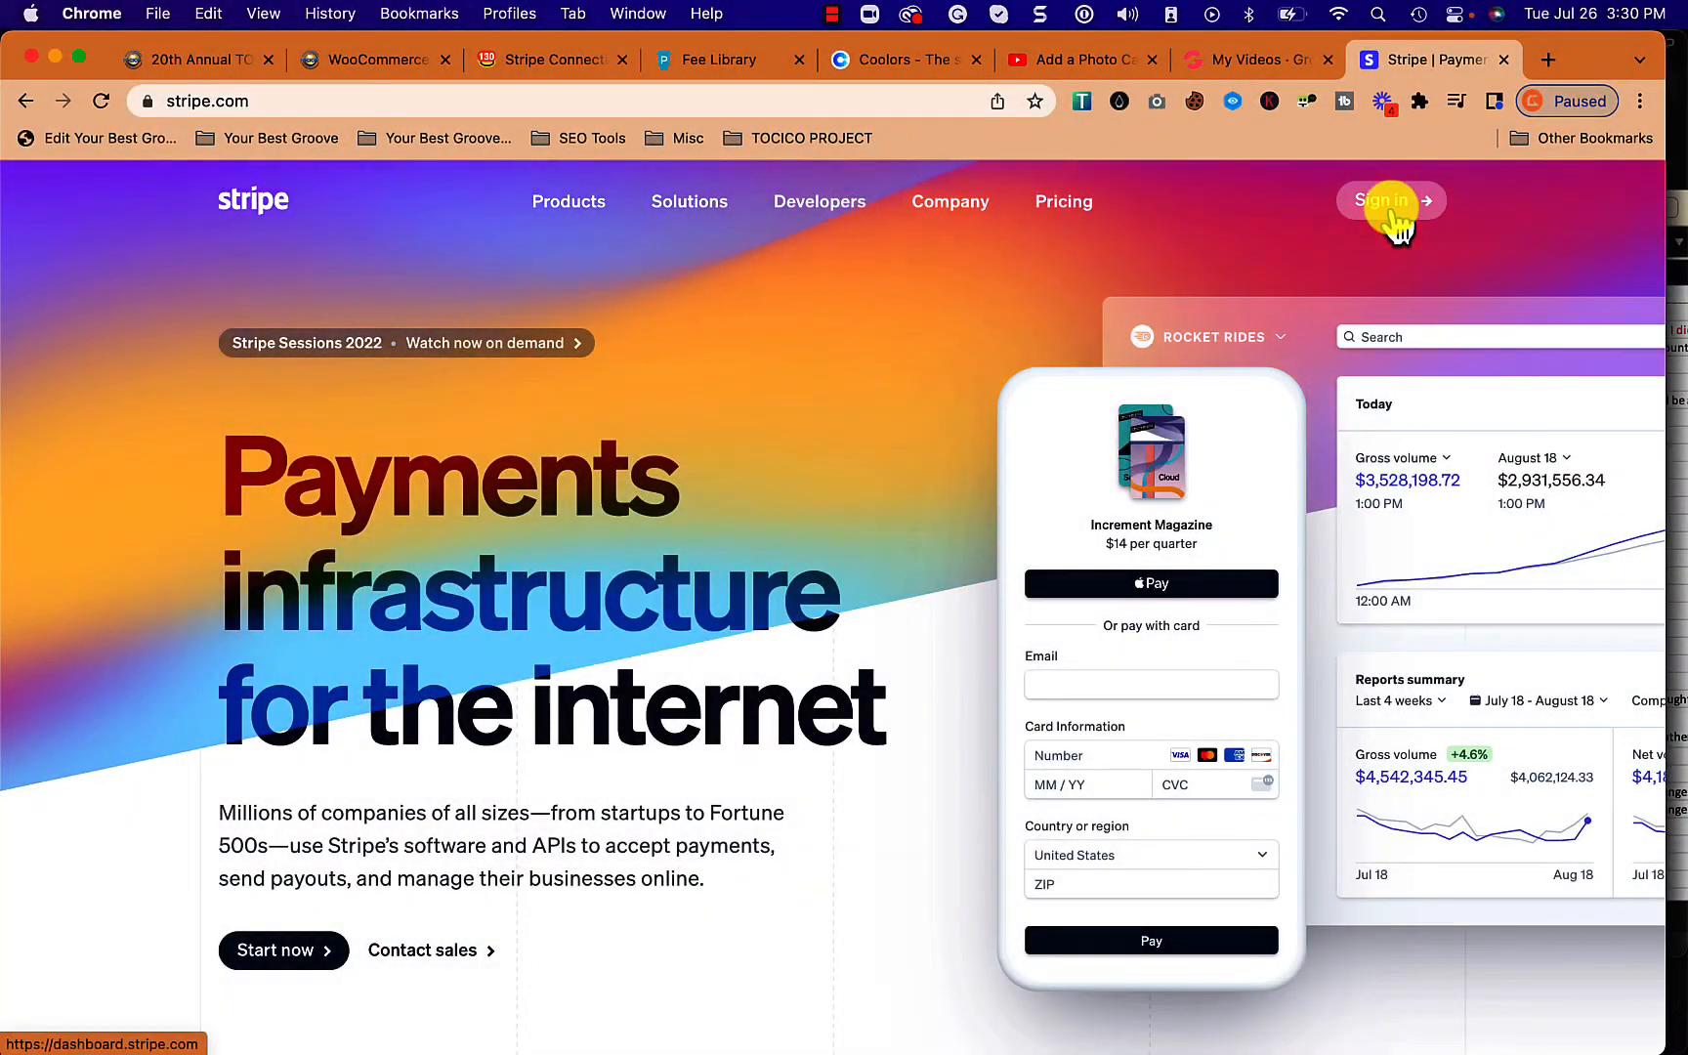
Sign in and navigate via Developers to the API keys list showing the live standard keys
click(1385, 199)
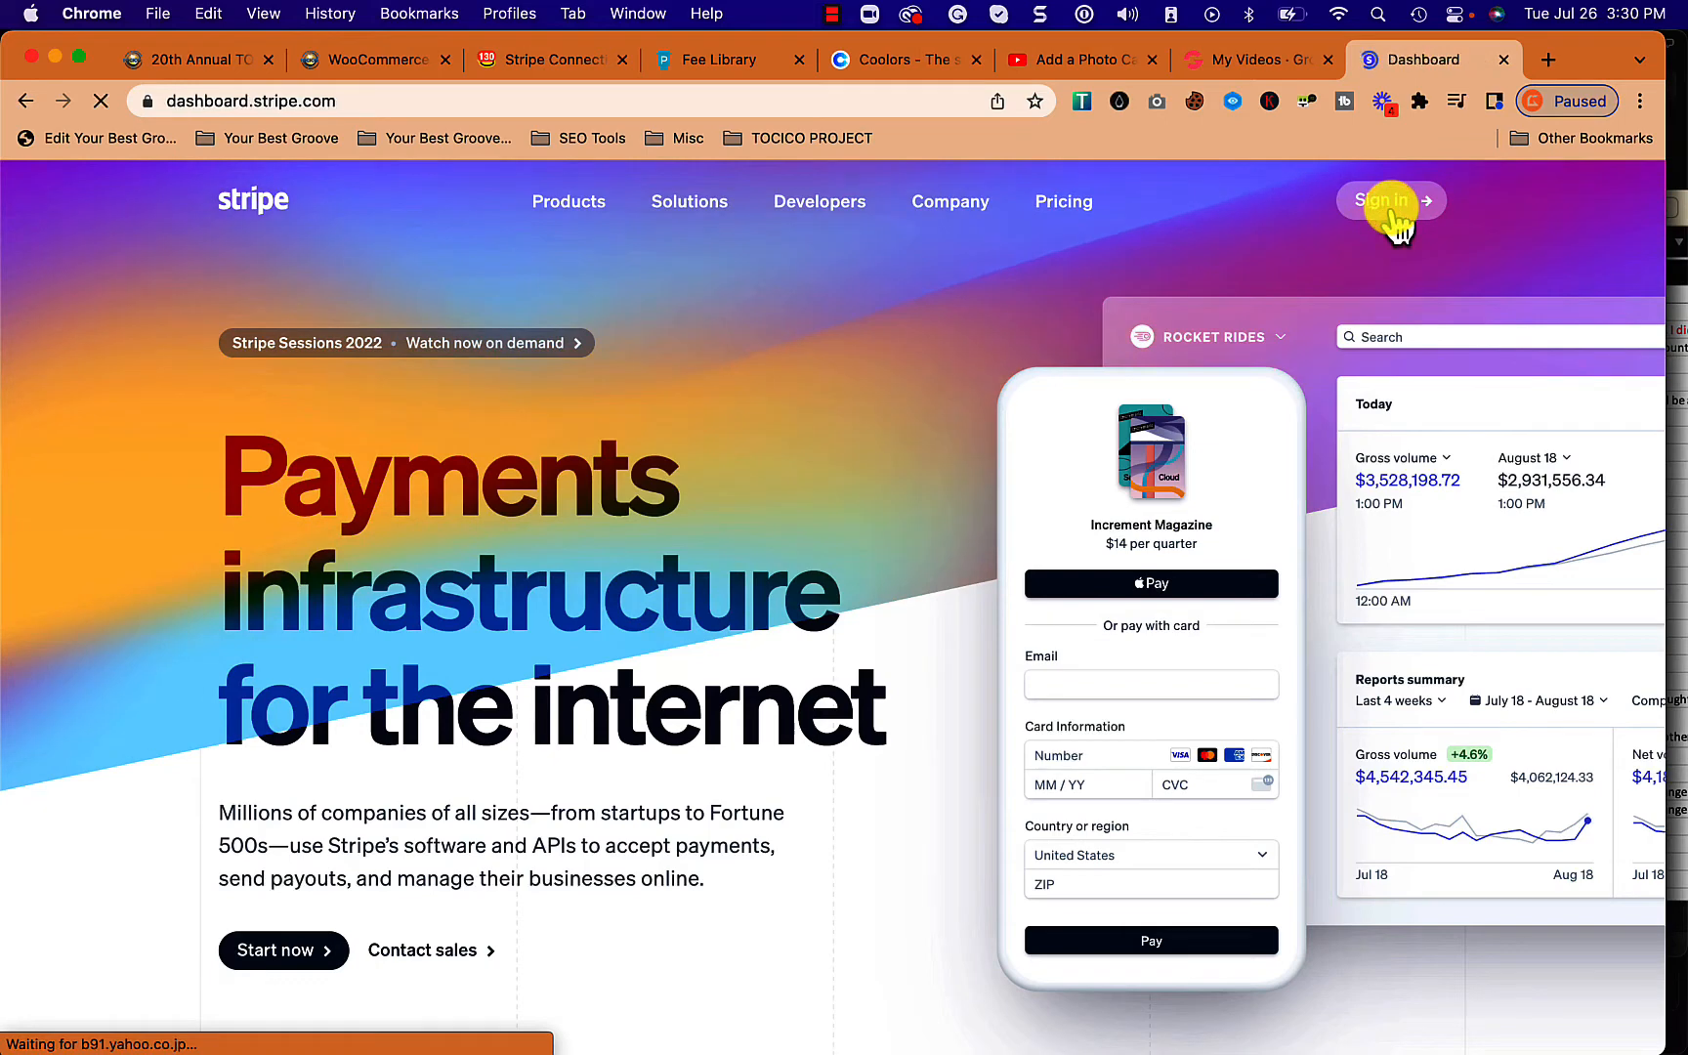
click(1385, 199)
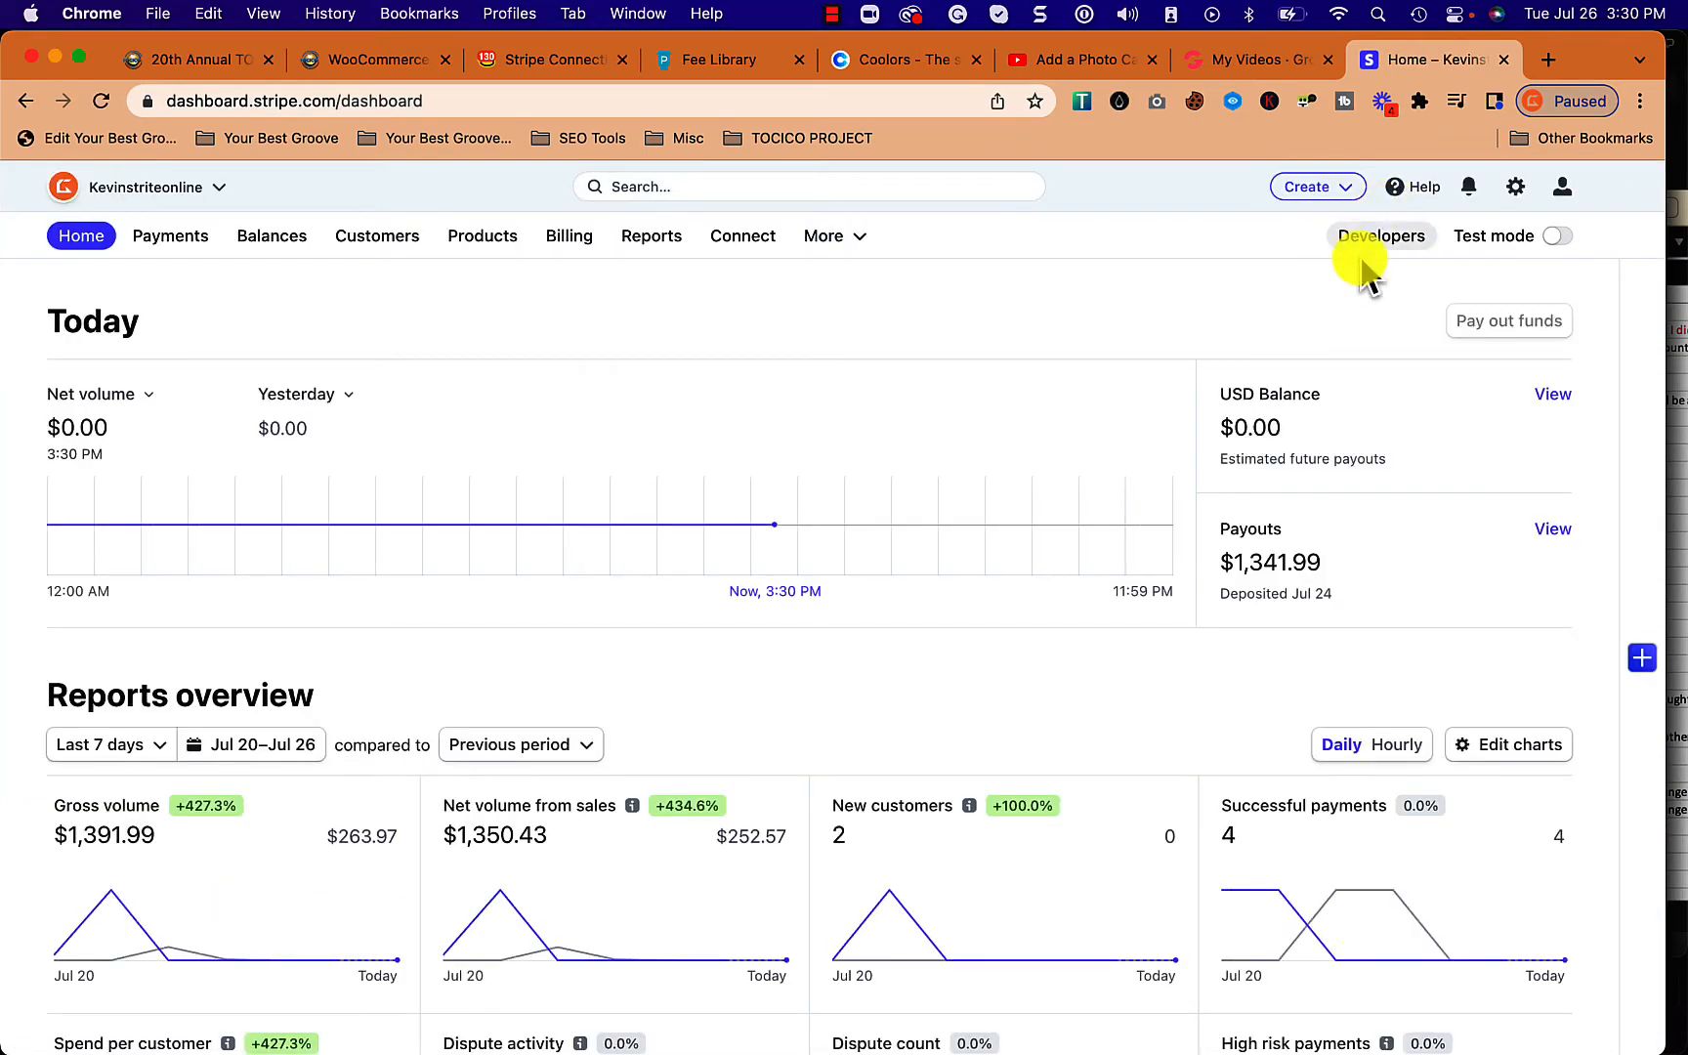
click(1381, 237)
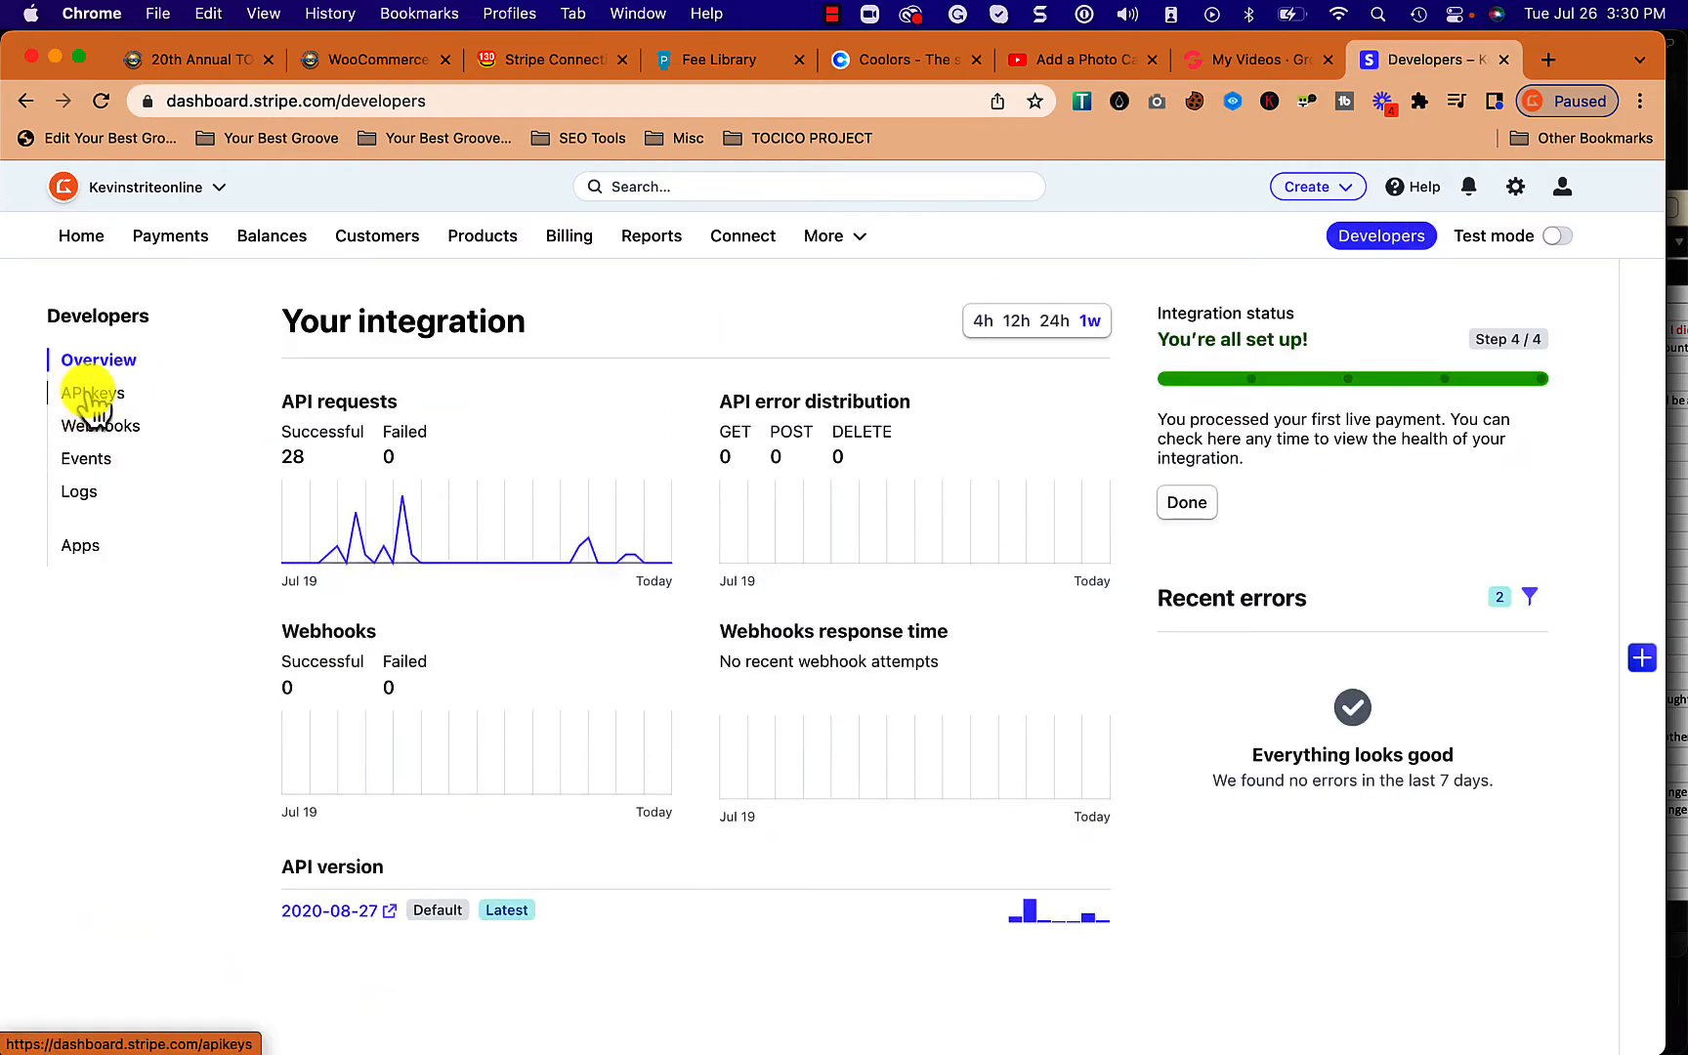
click(92, 393)
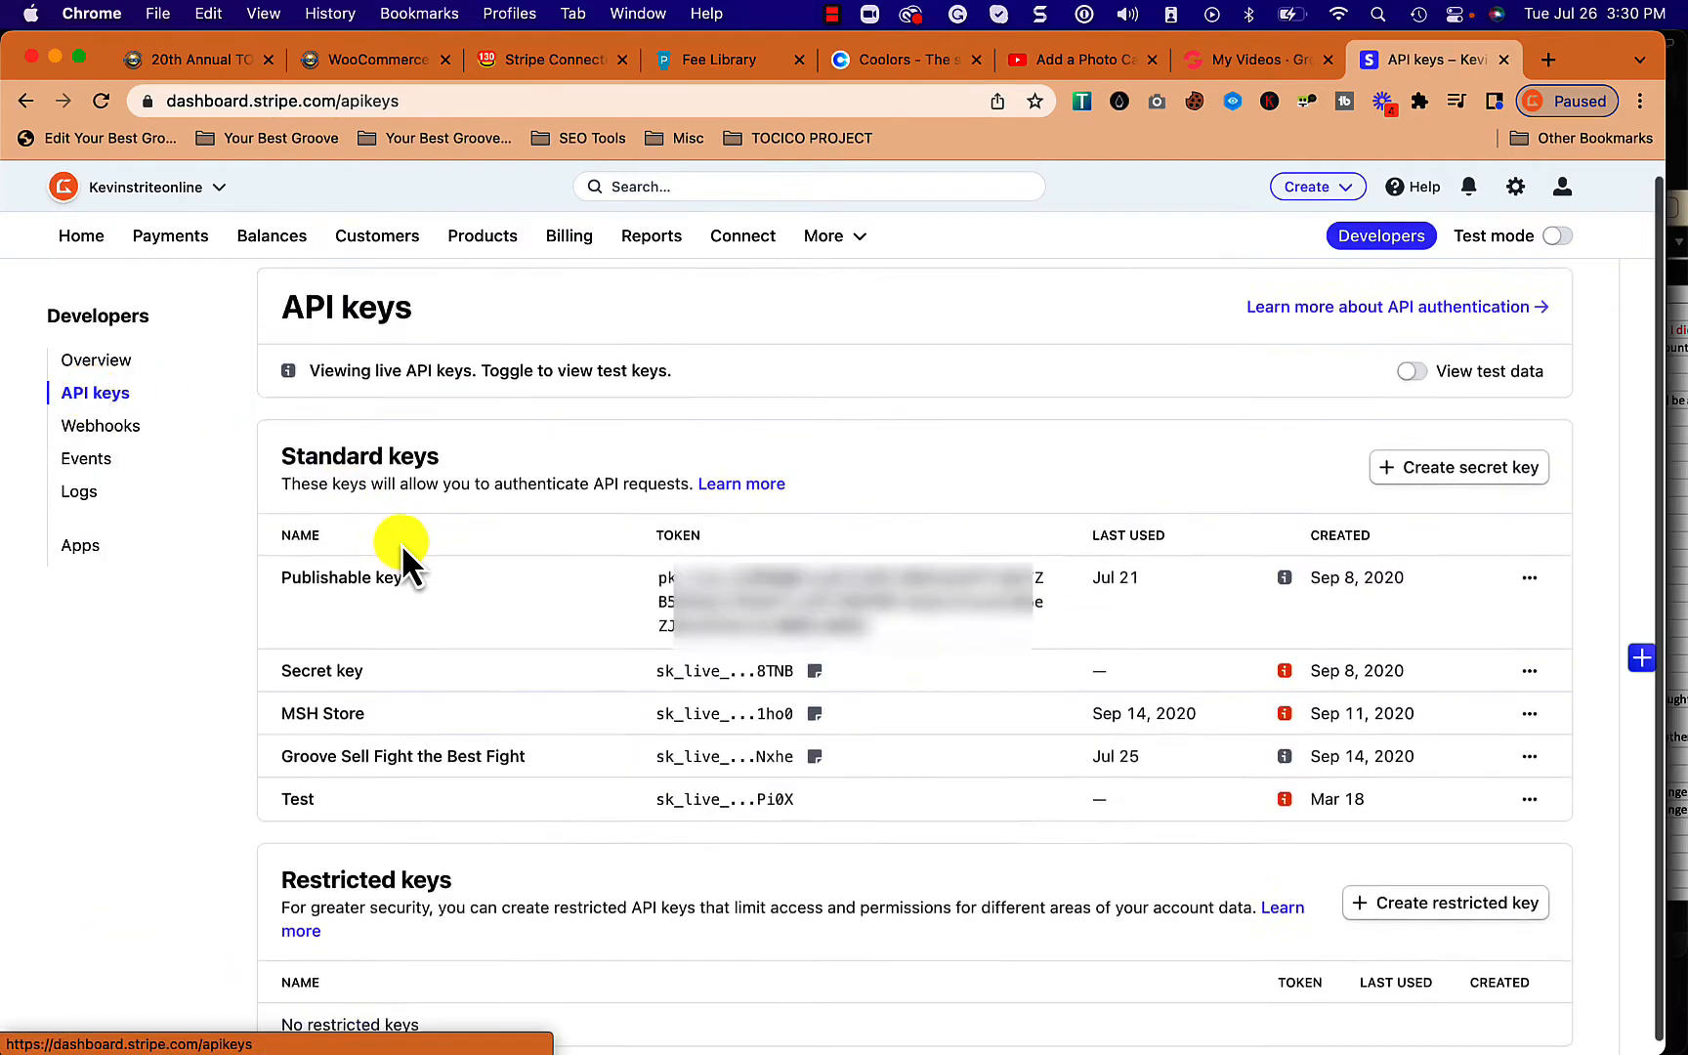
scroll(down, 3)
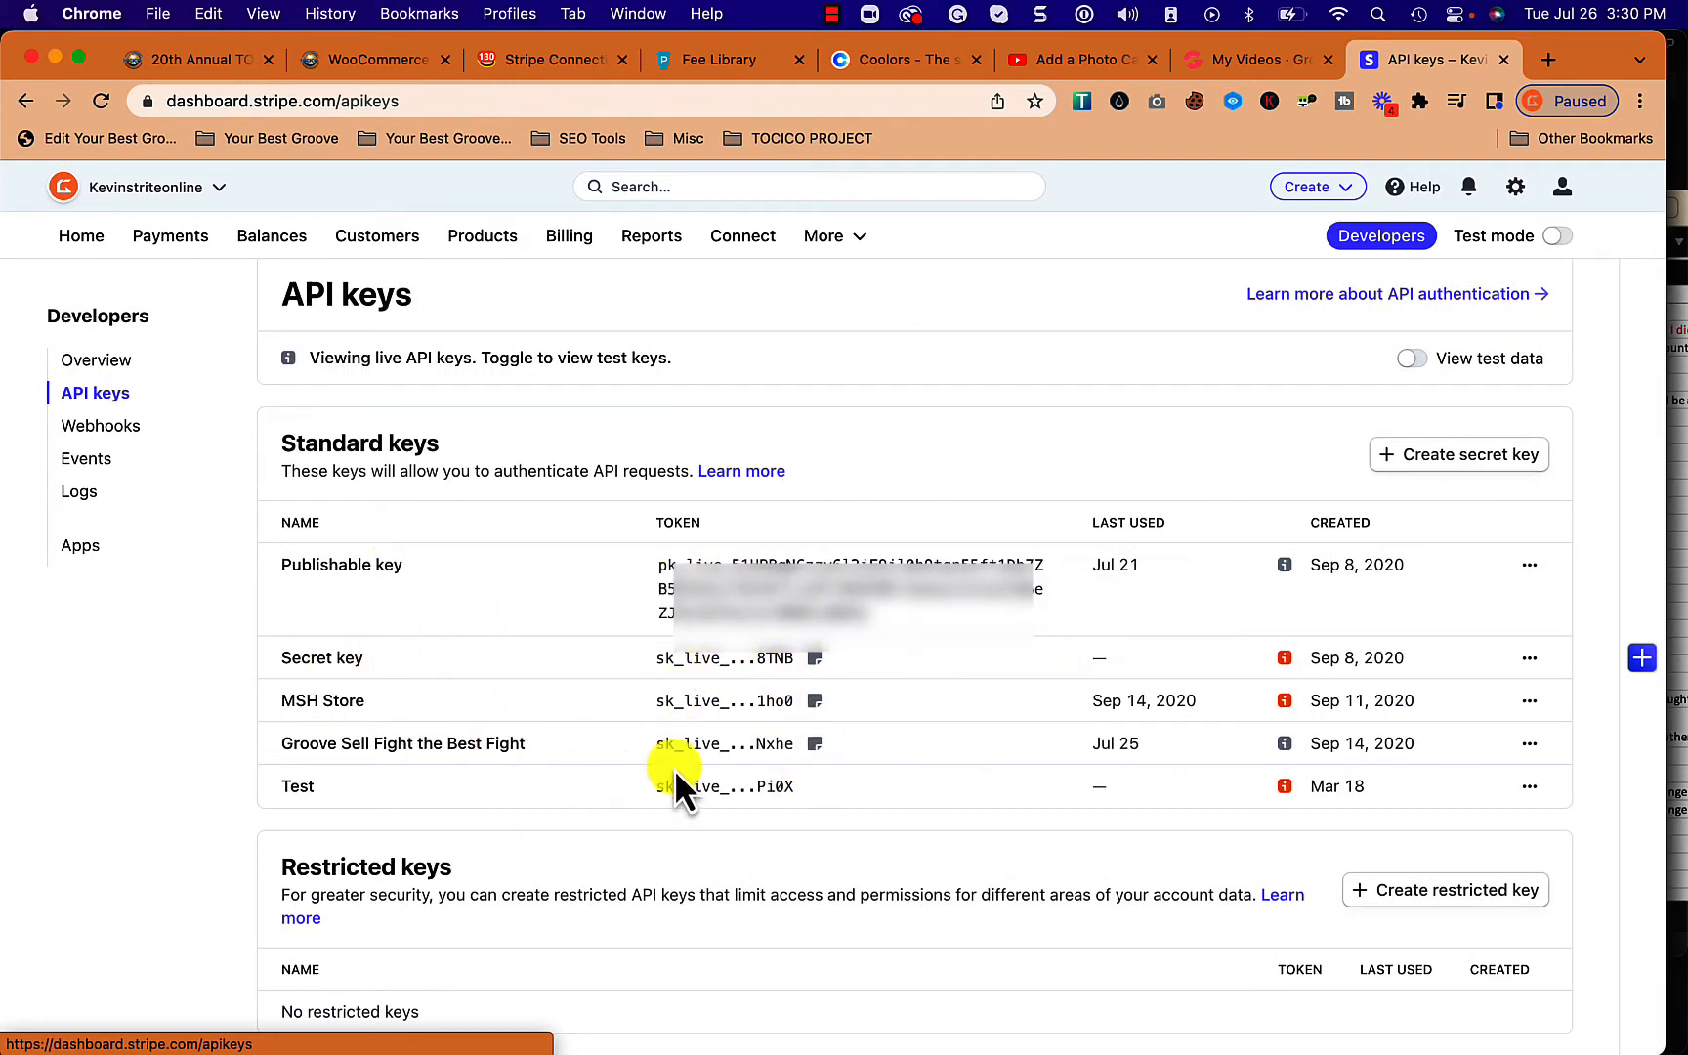
mouse_move(945, 690)
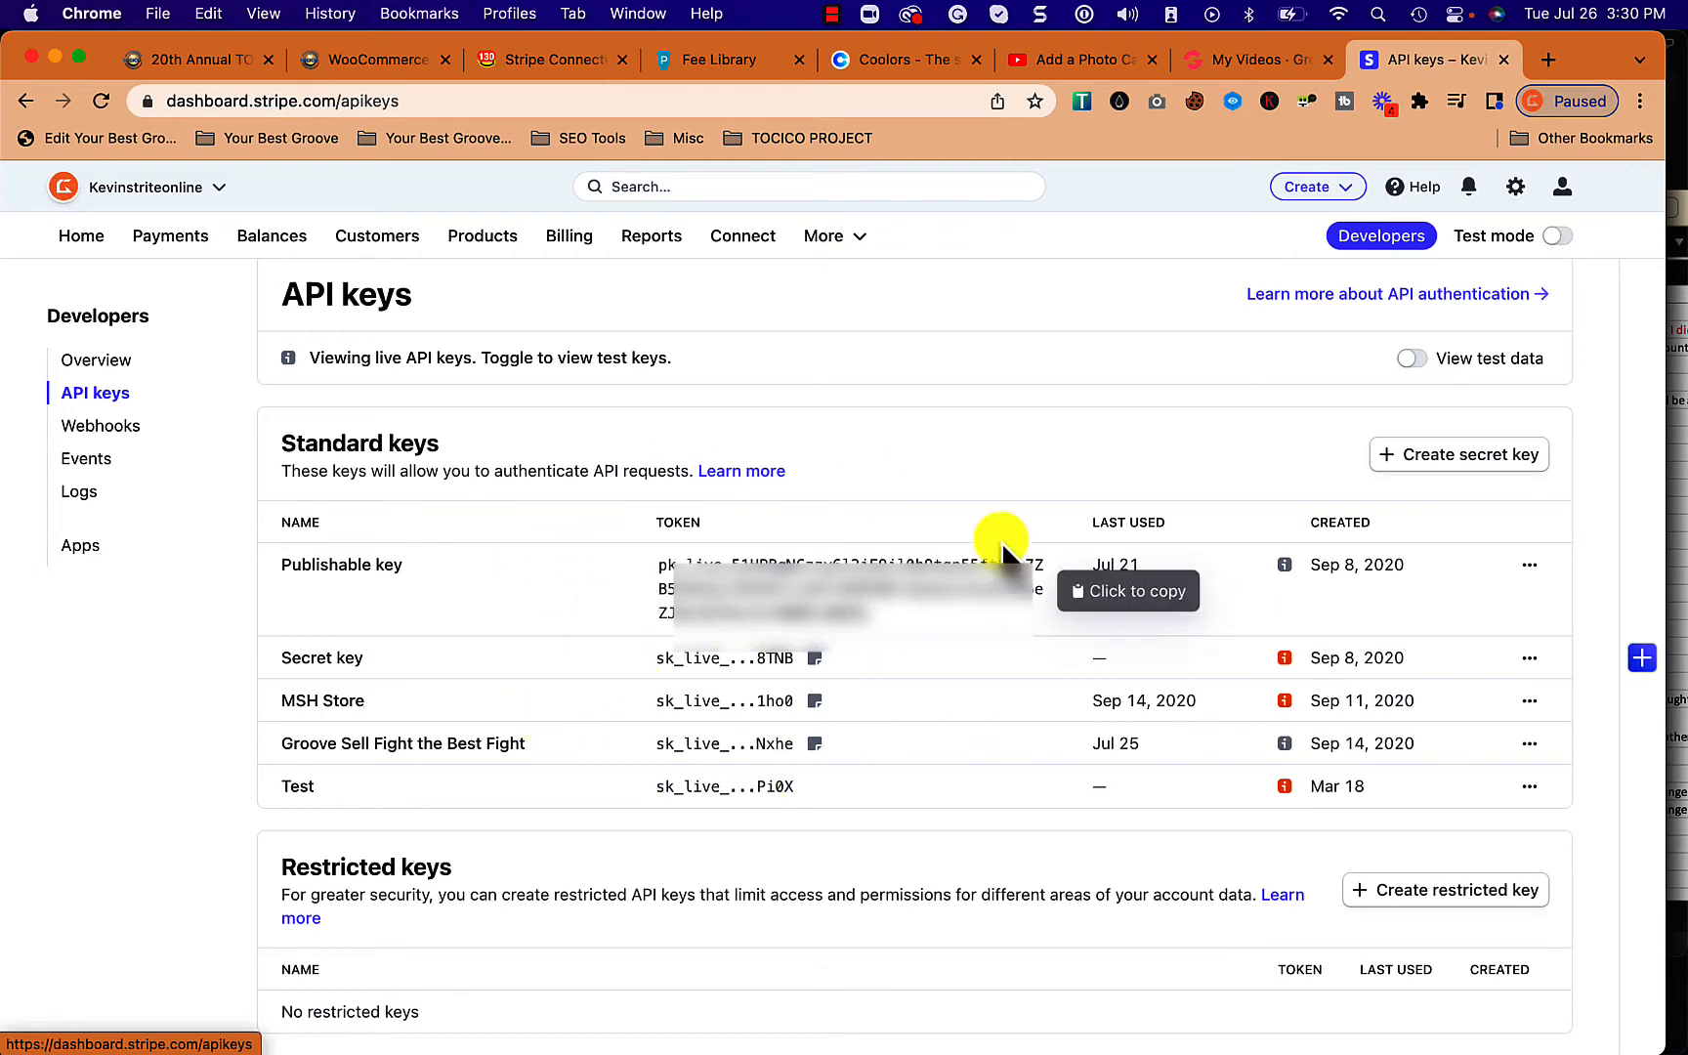
mouse_move(1440, 463)
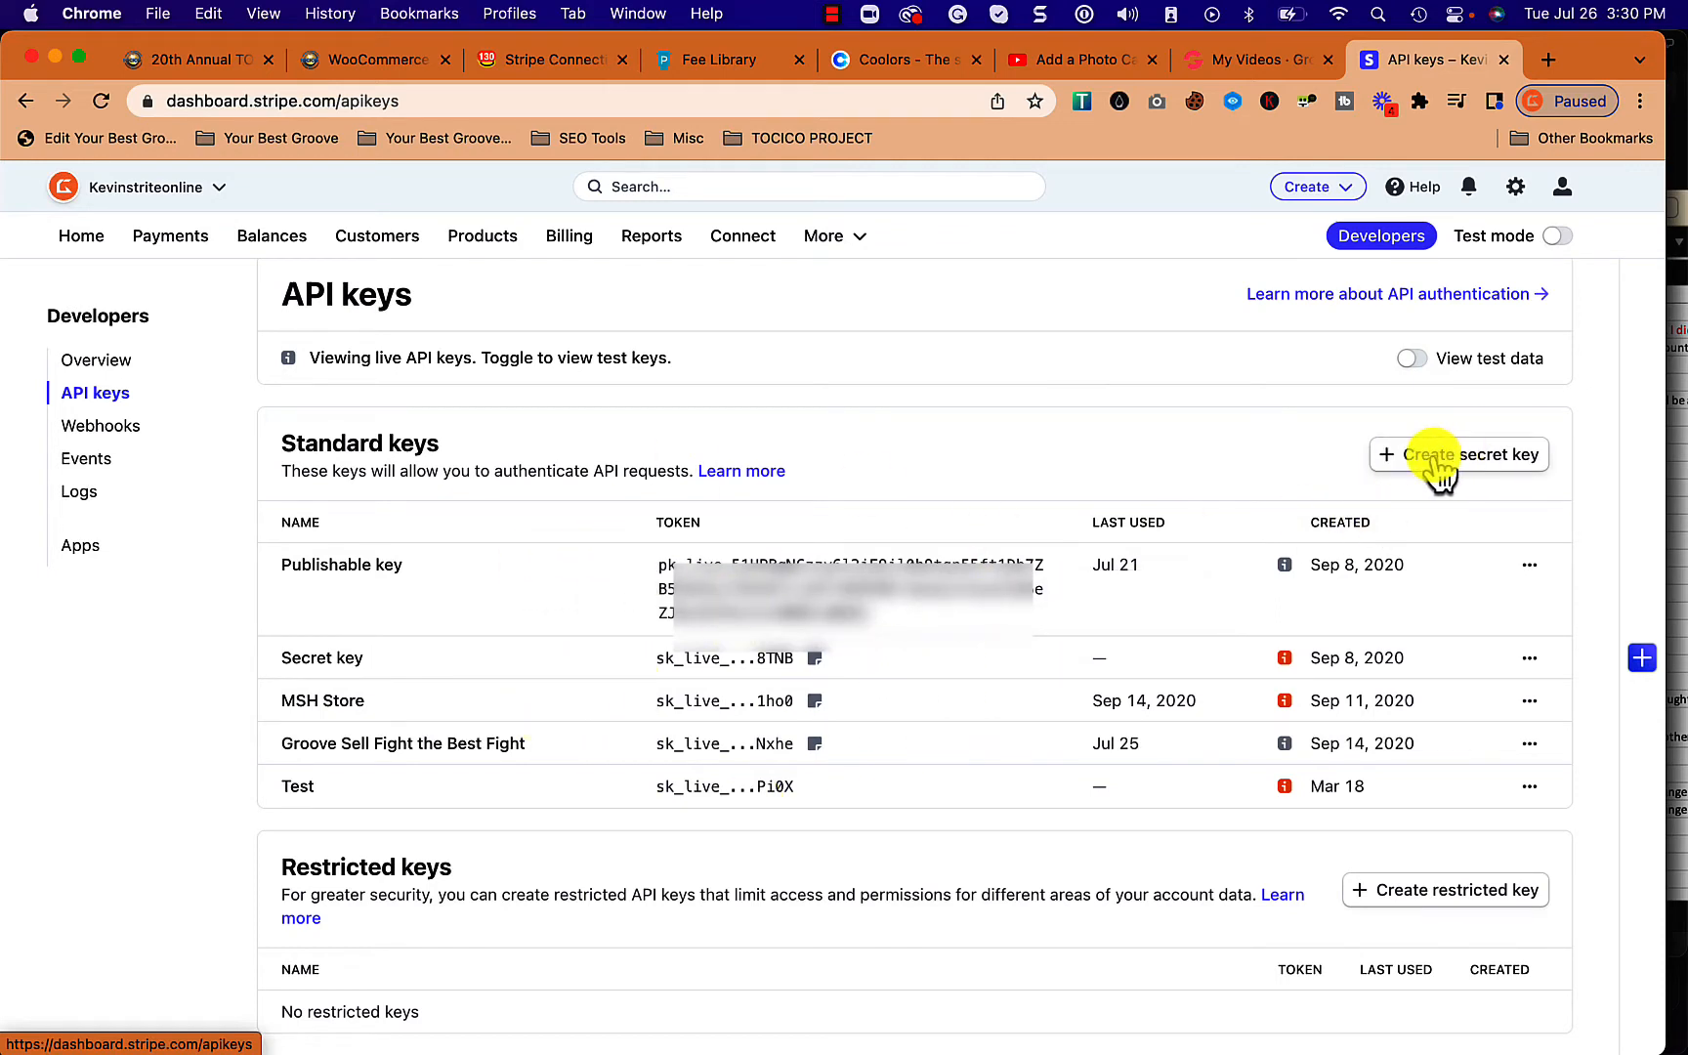
Create a new live secret key named 'Groove Products'
click(1459, 454)
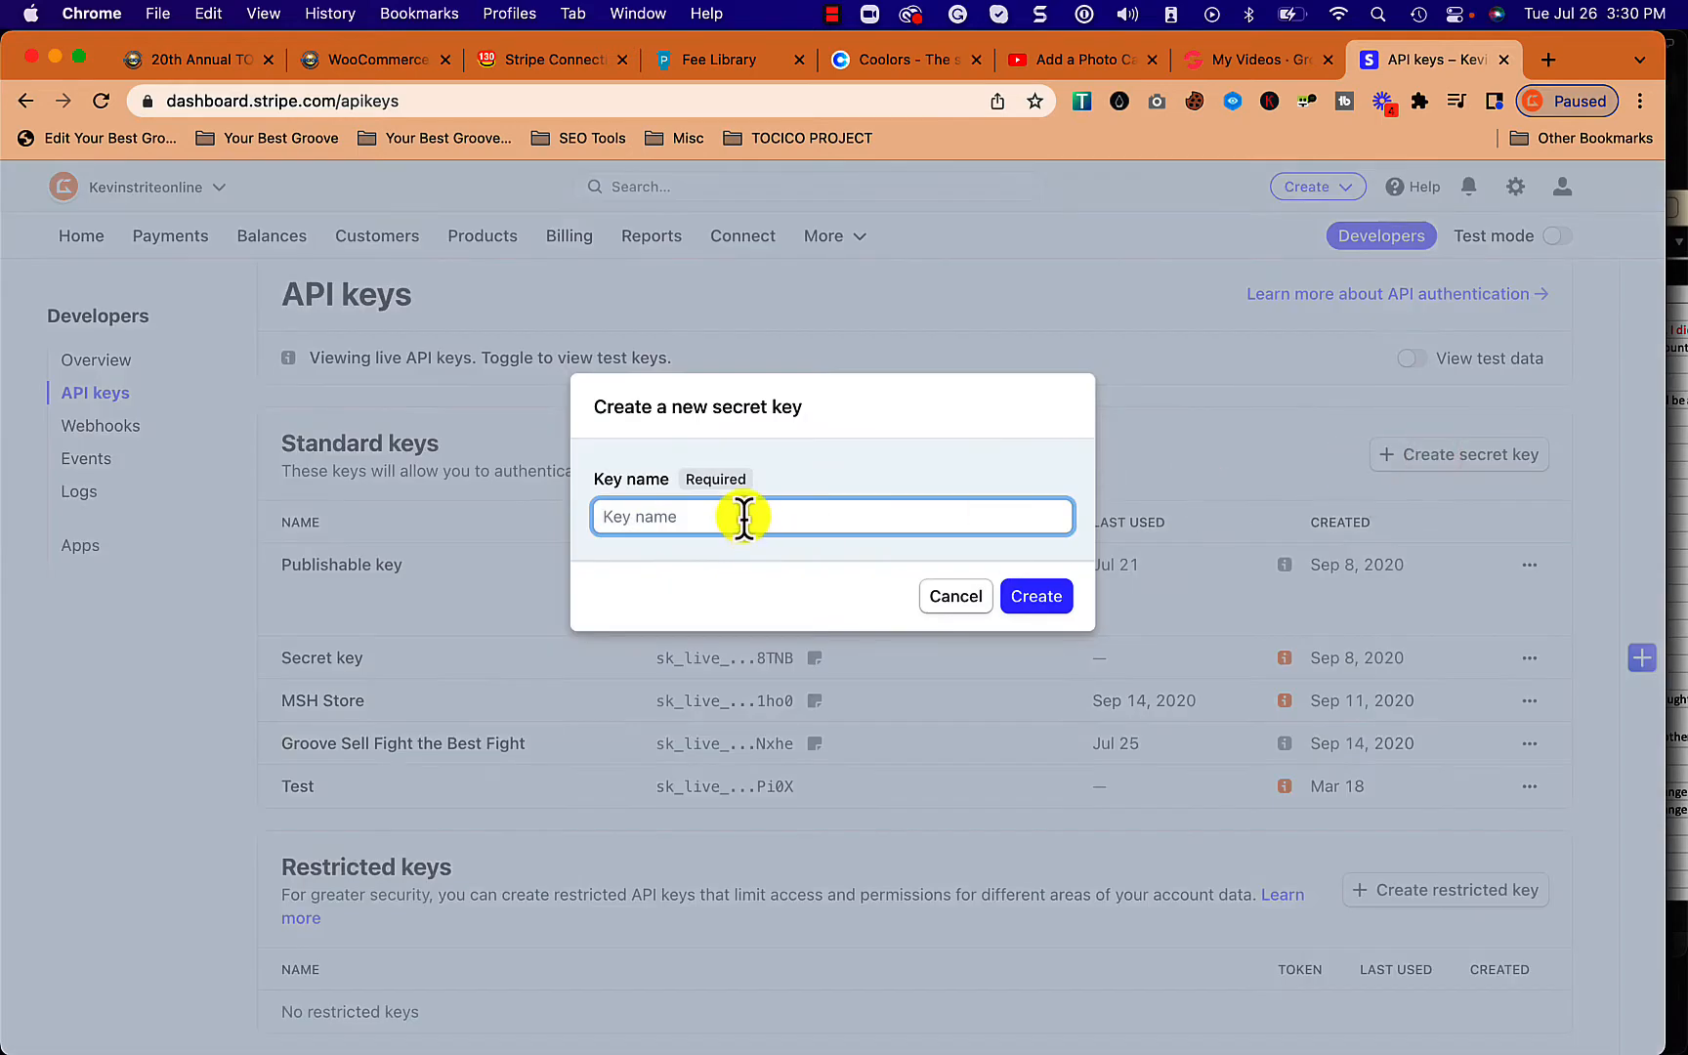
text(Groove)
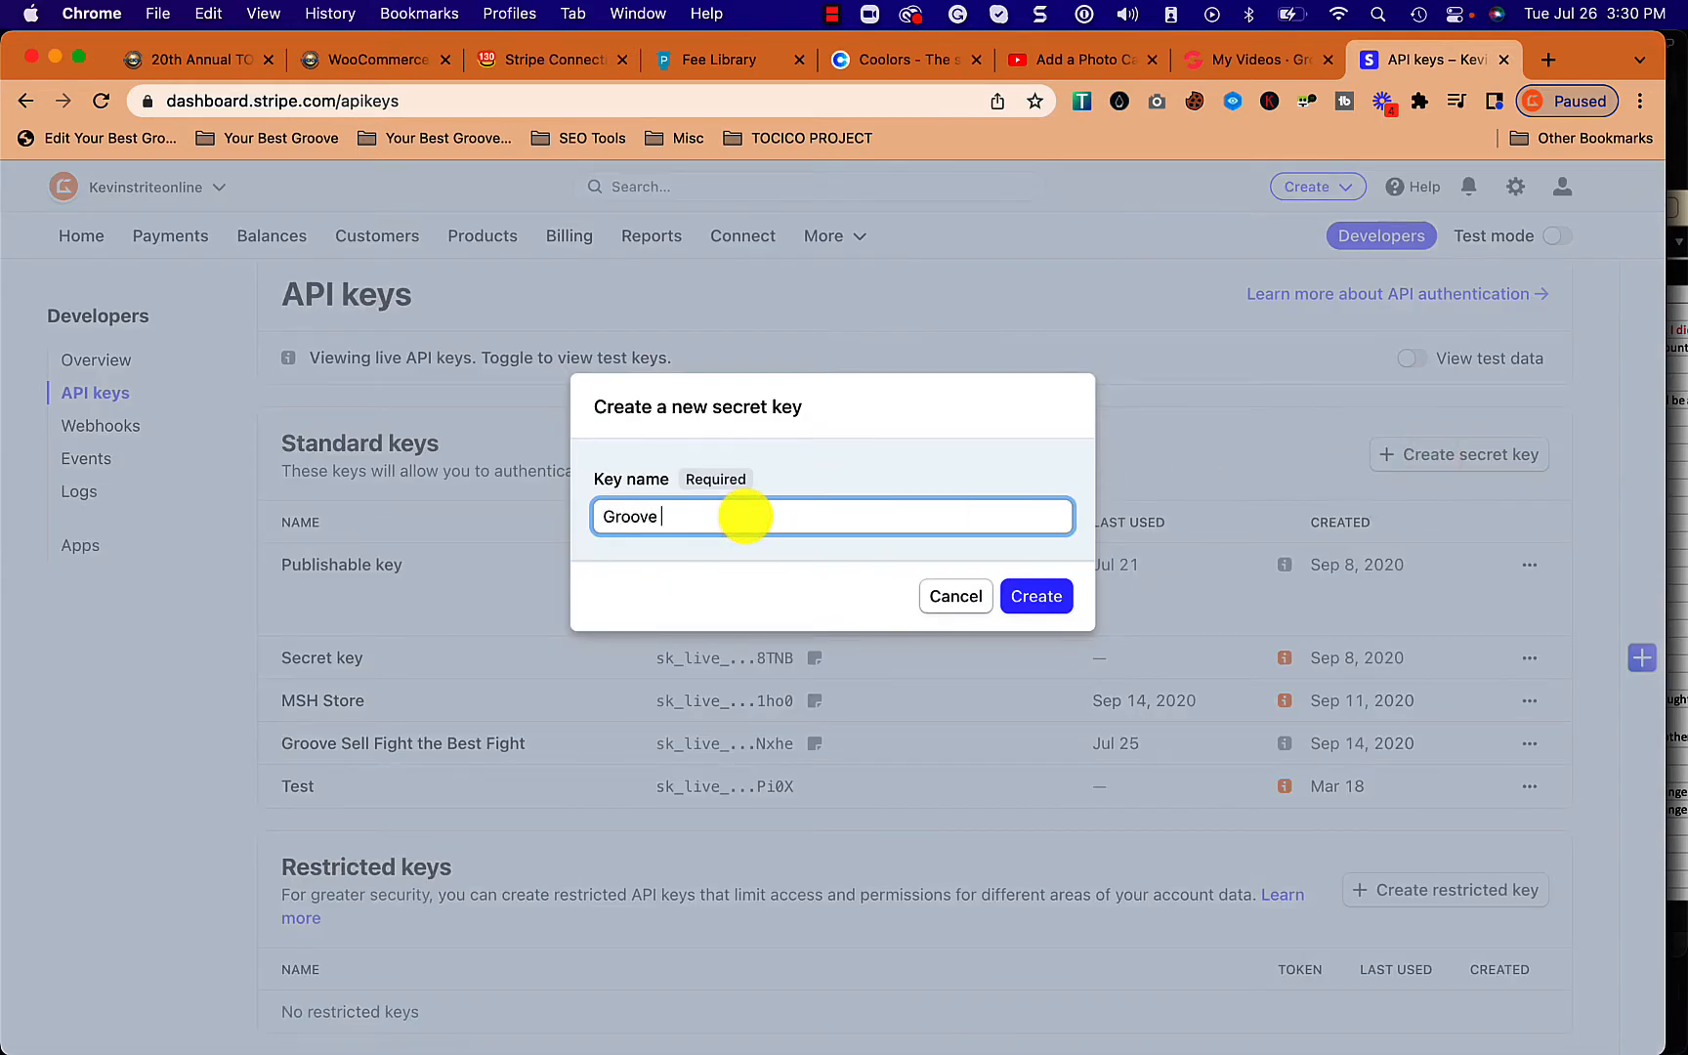
text(Products)
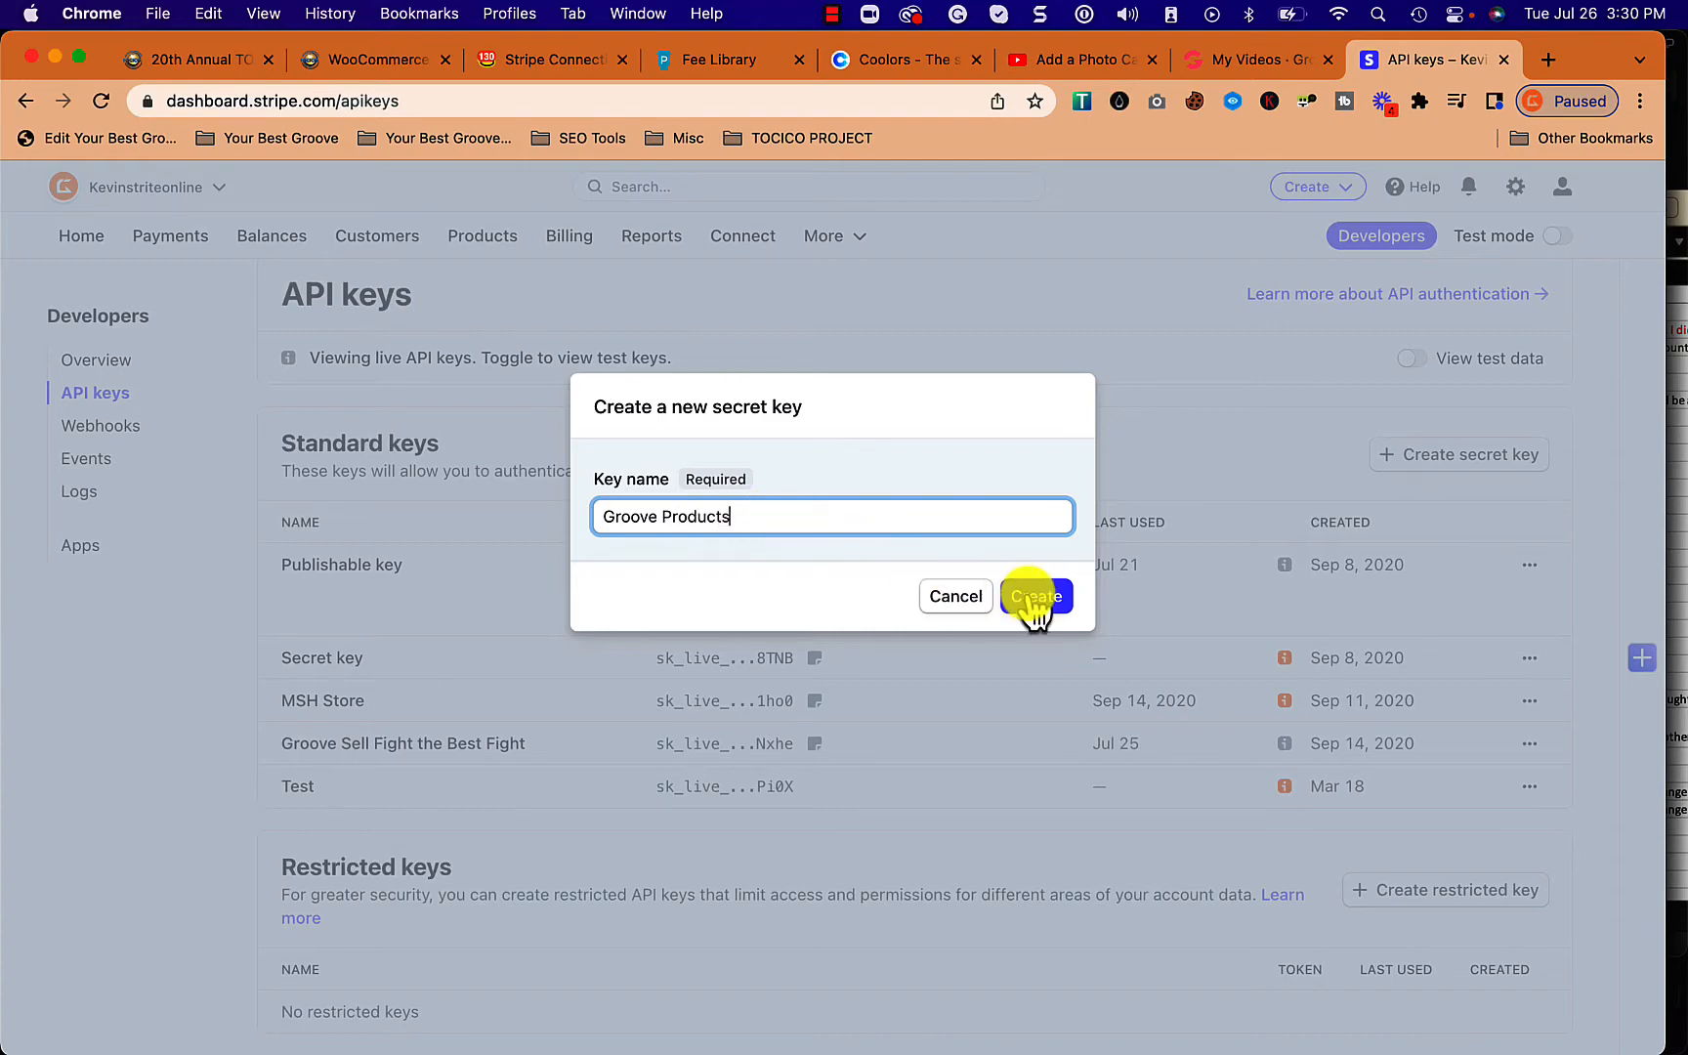
click(1033, 596)
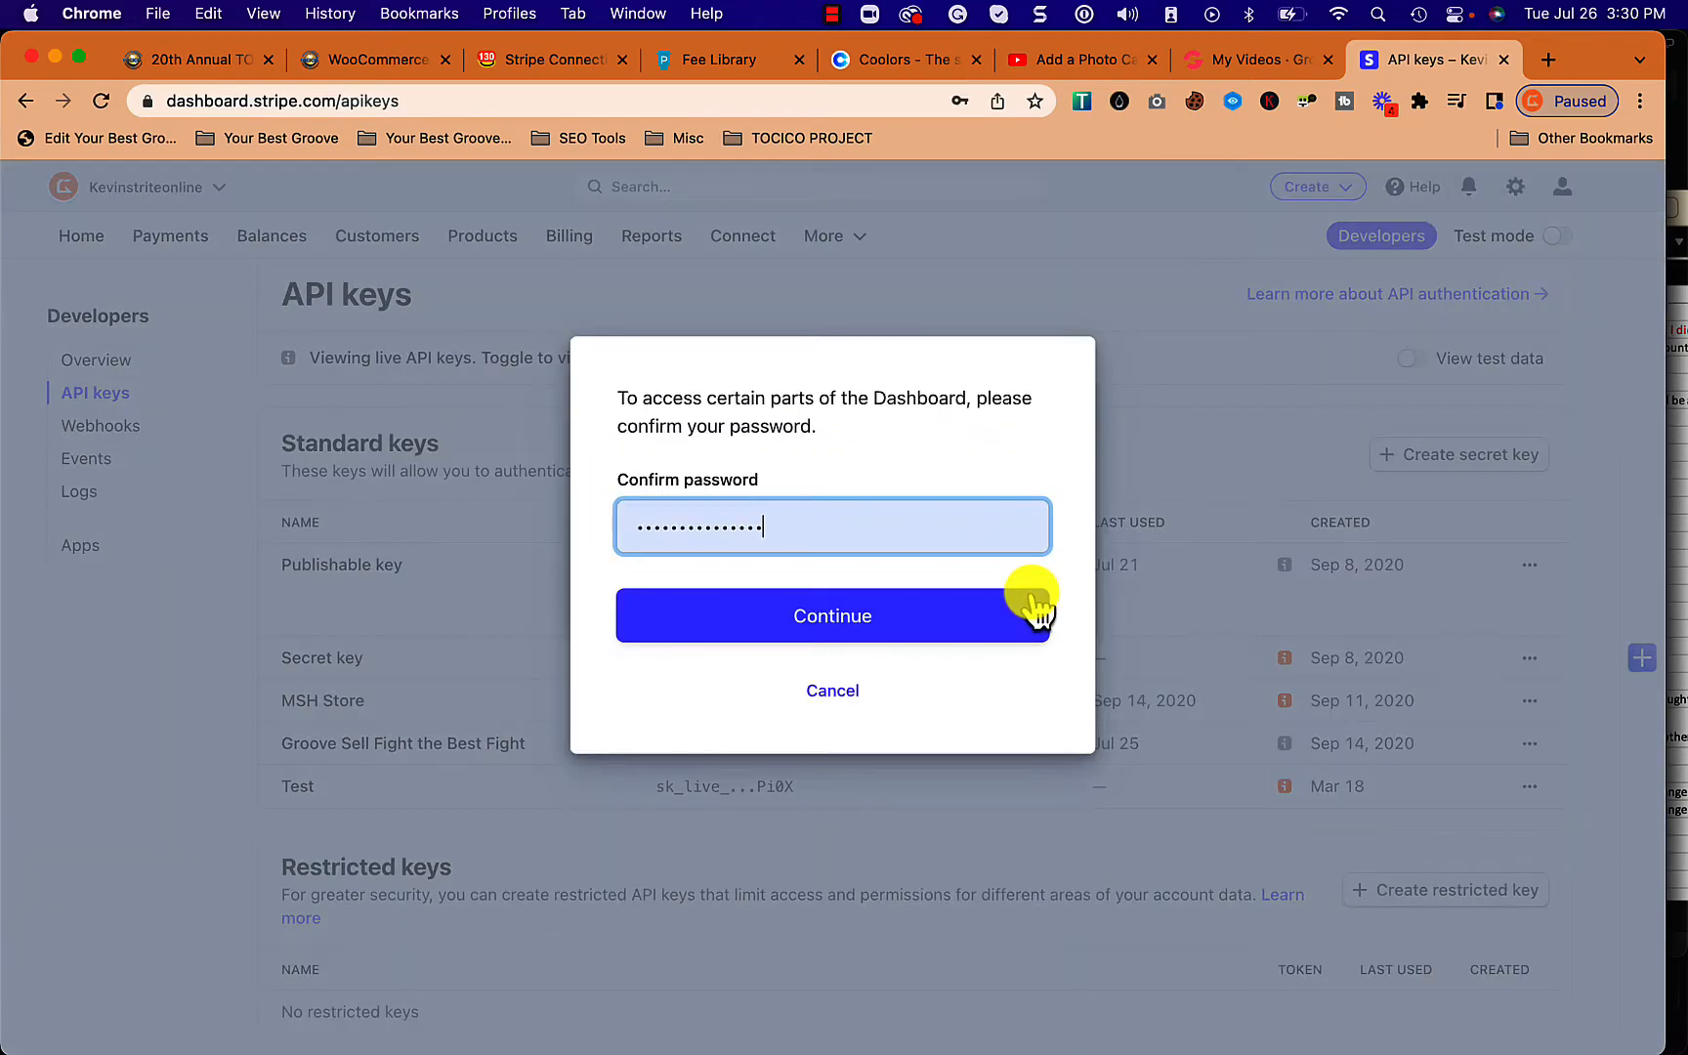
Confirm the account password so the new key's one-time value is displayed
click(832, 615)
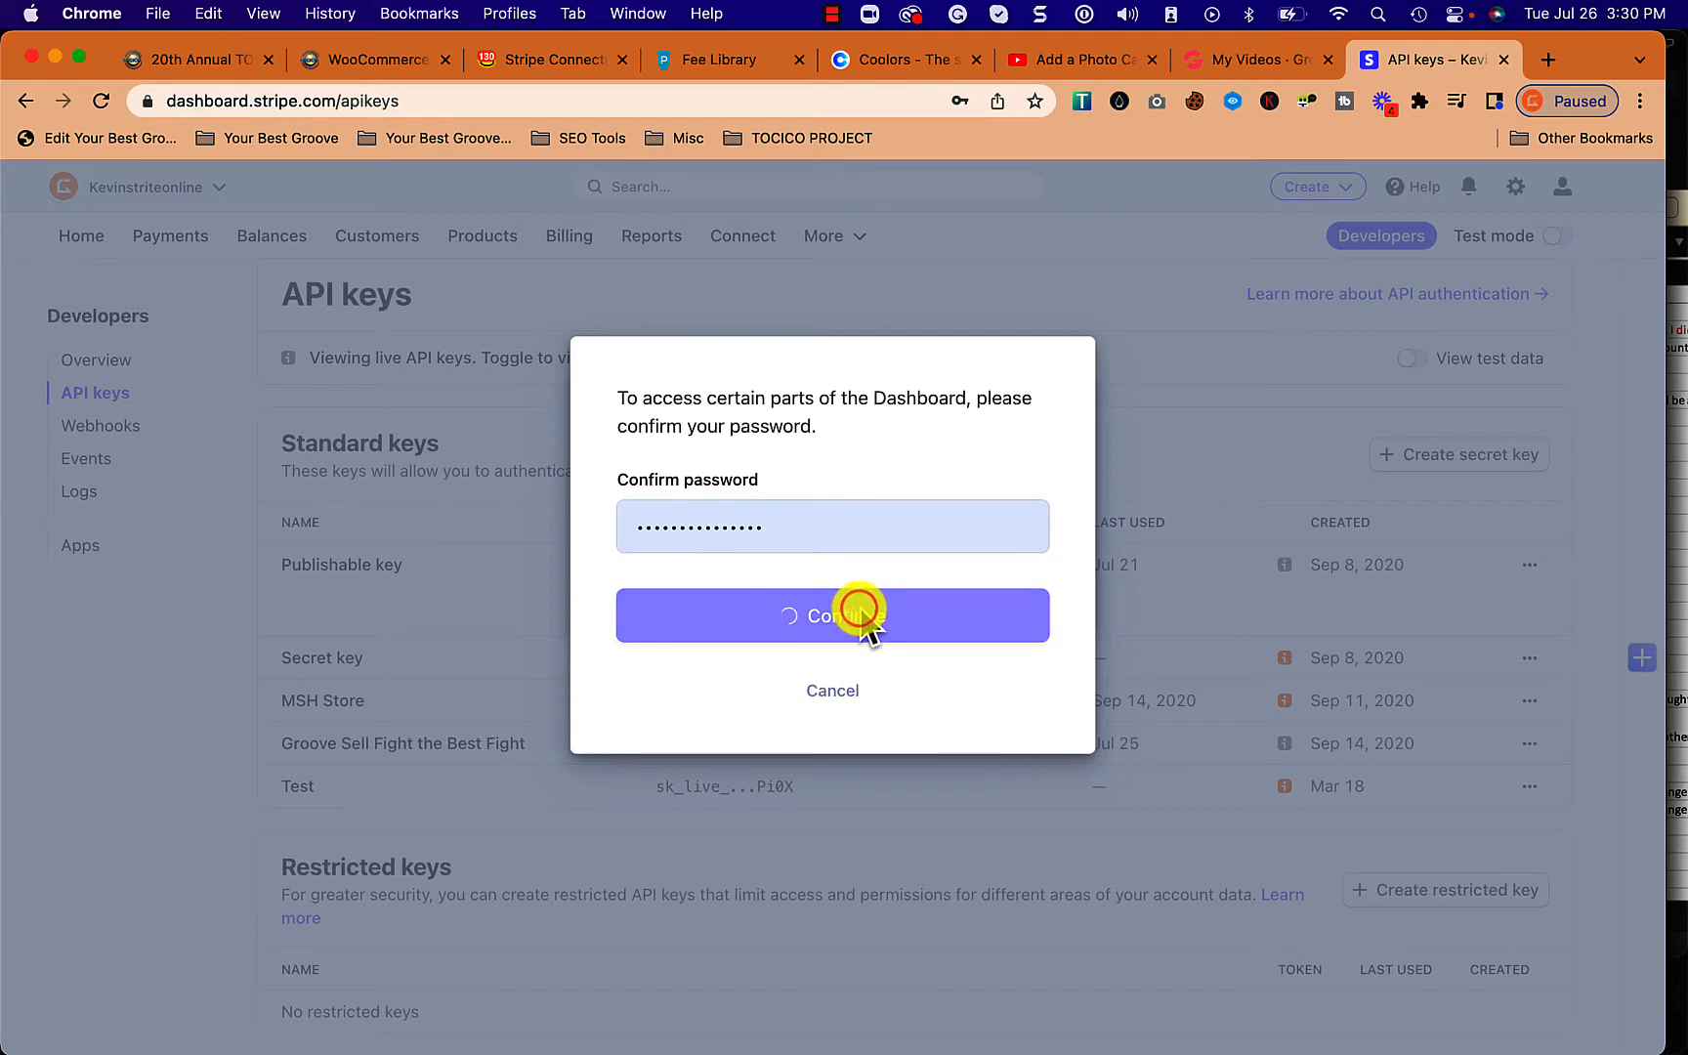
click(832, 615)
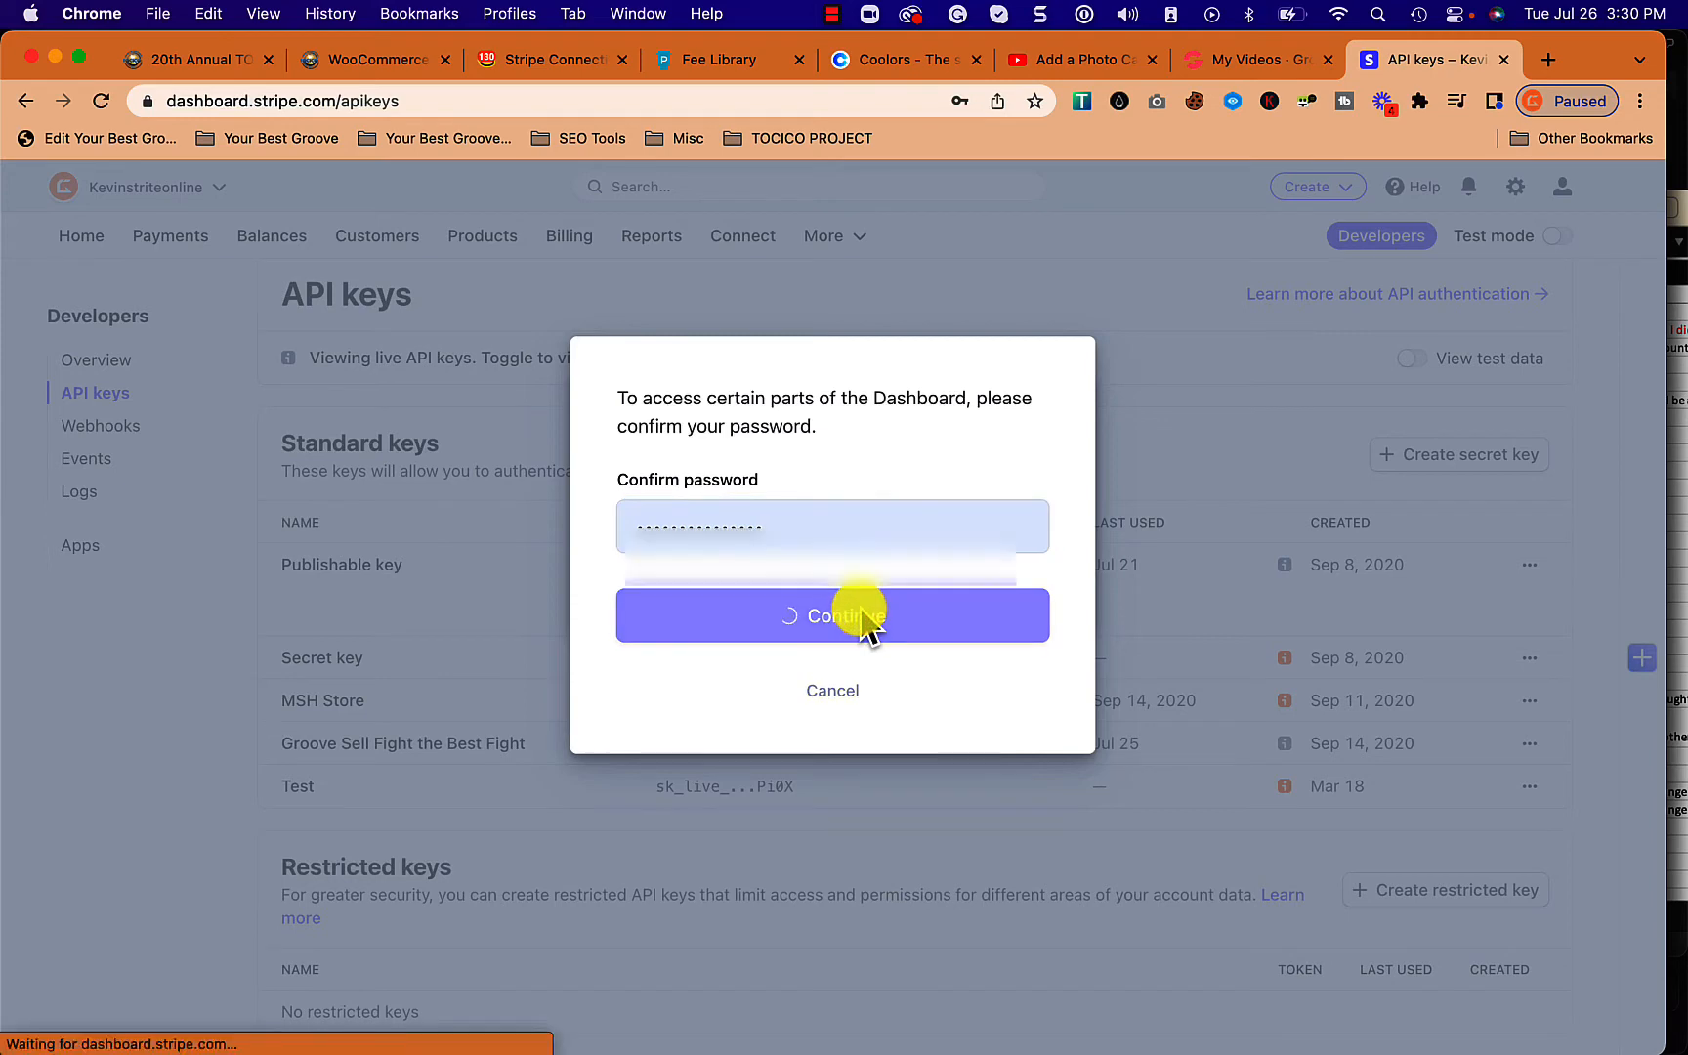
click(832, 615)
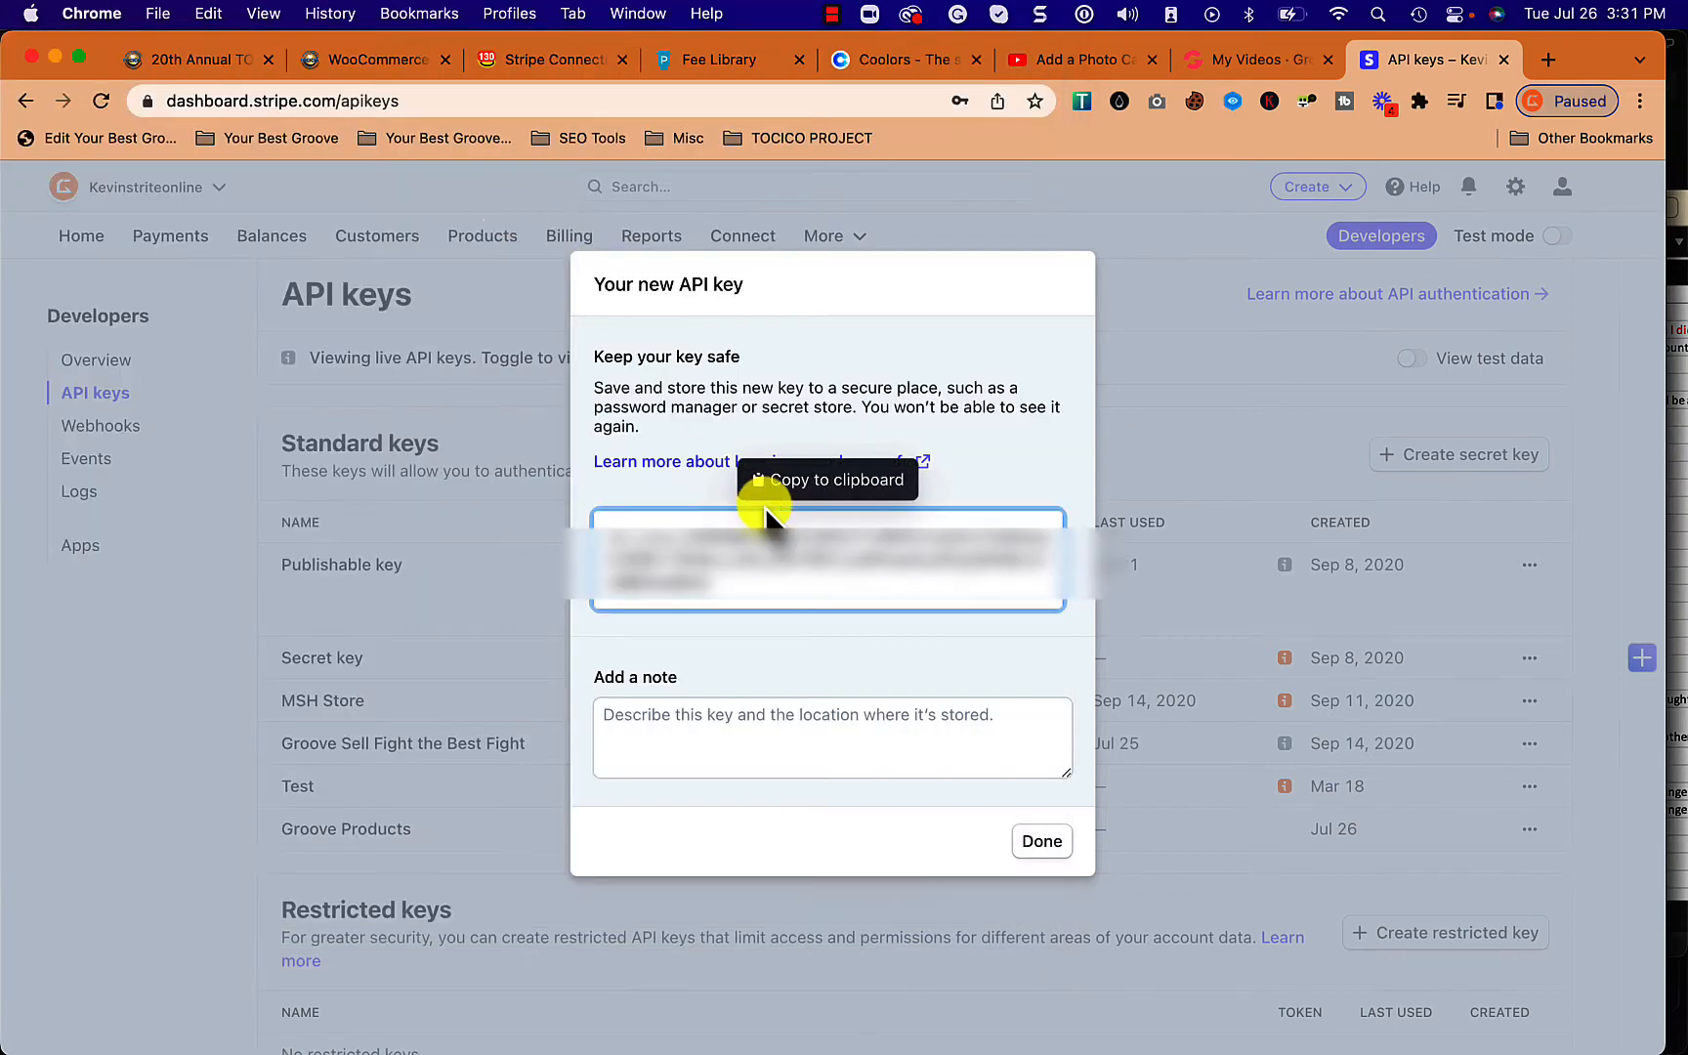
mouse_move(709, 726)
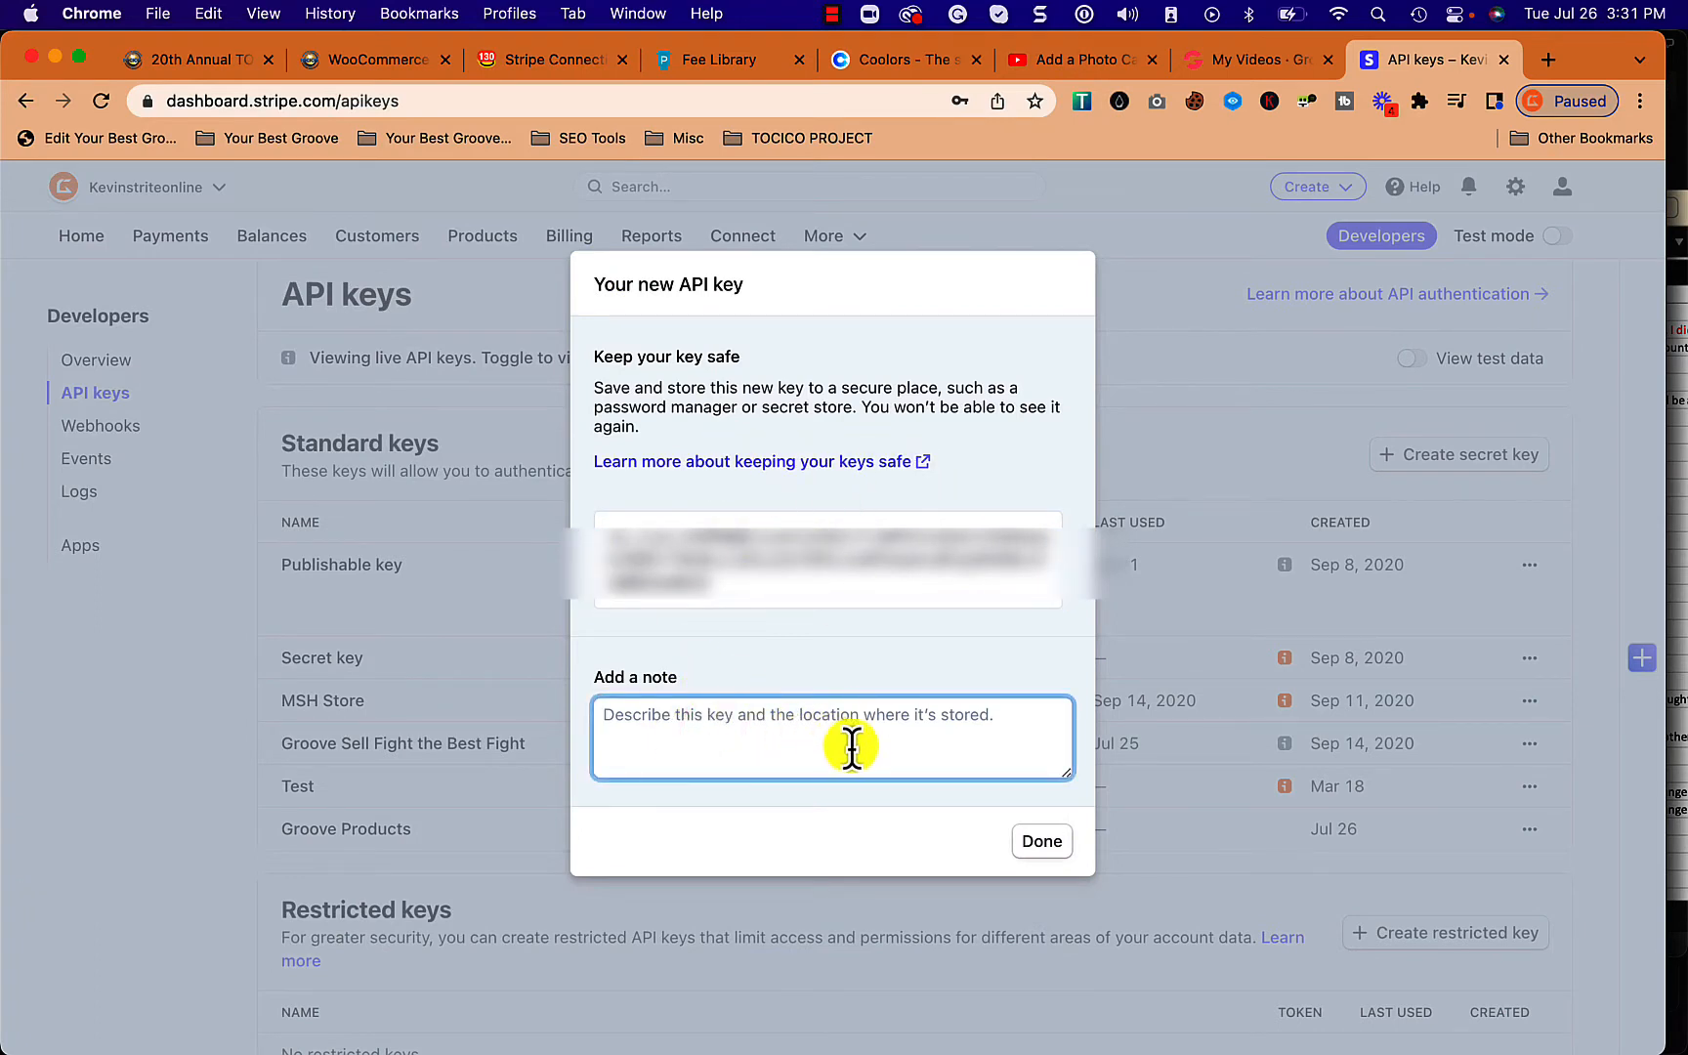
mouse_move(903, 758)
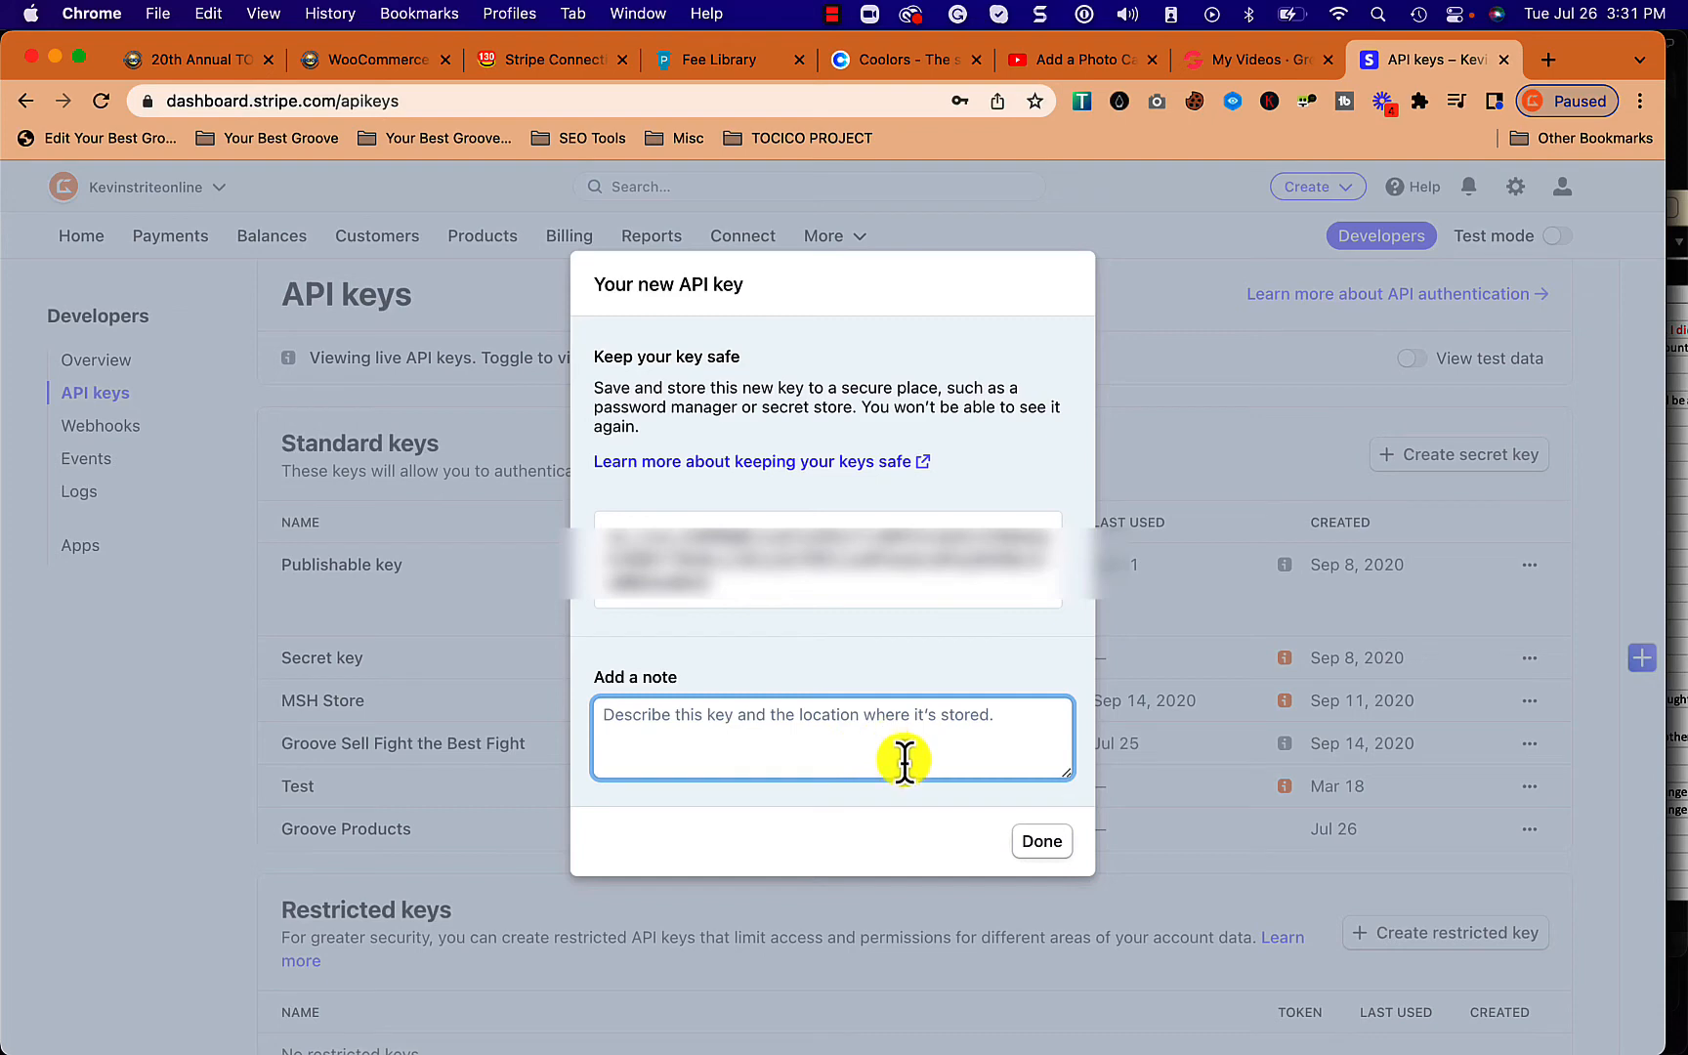
Dismiss the one-time key view so Groove Products appears in the standard keys list
click(1039, 840)
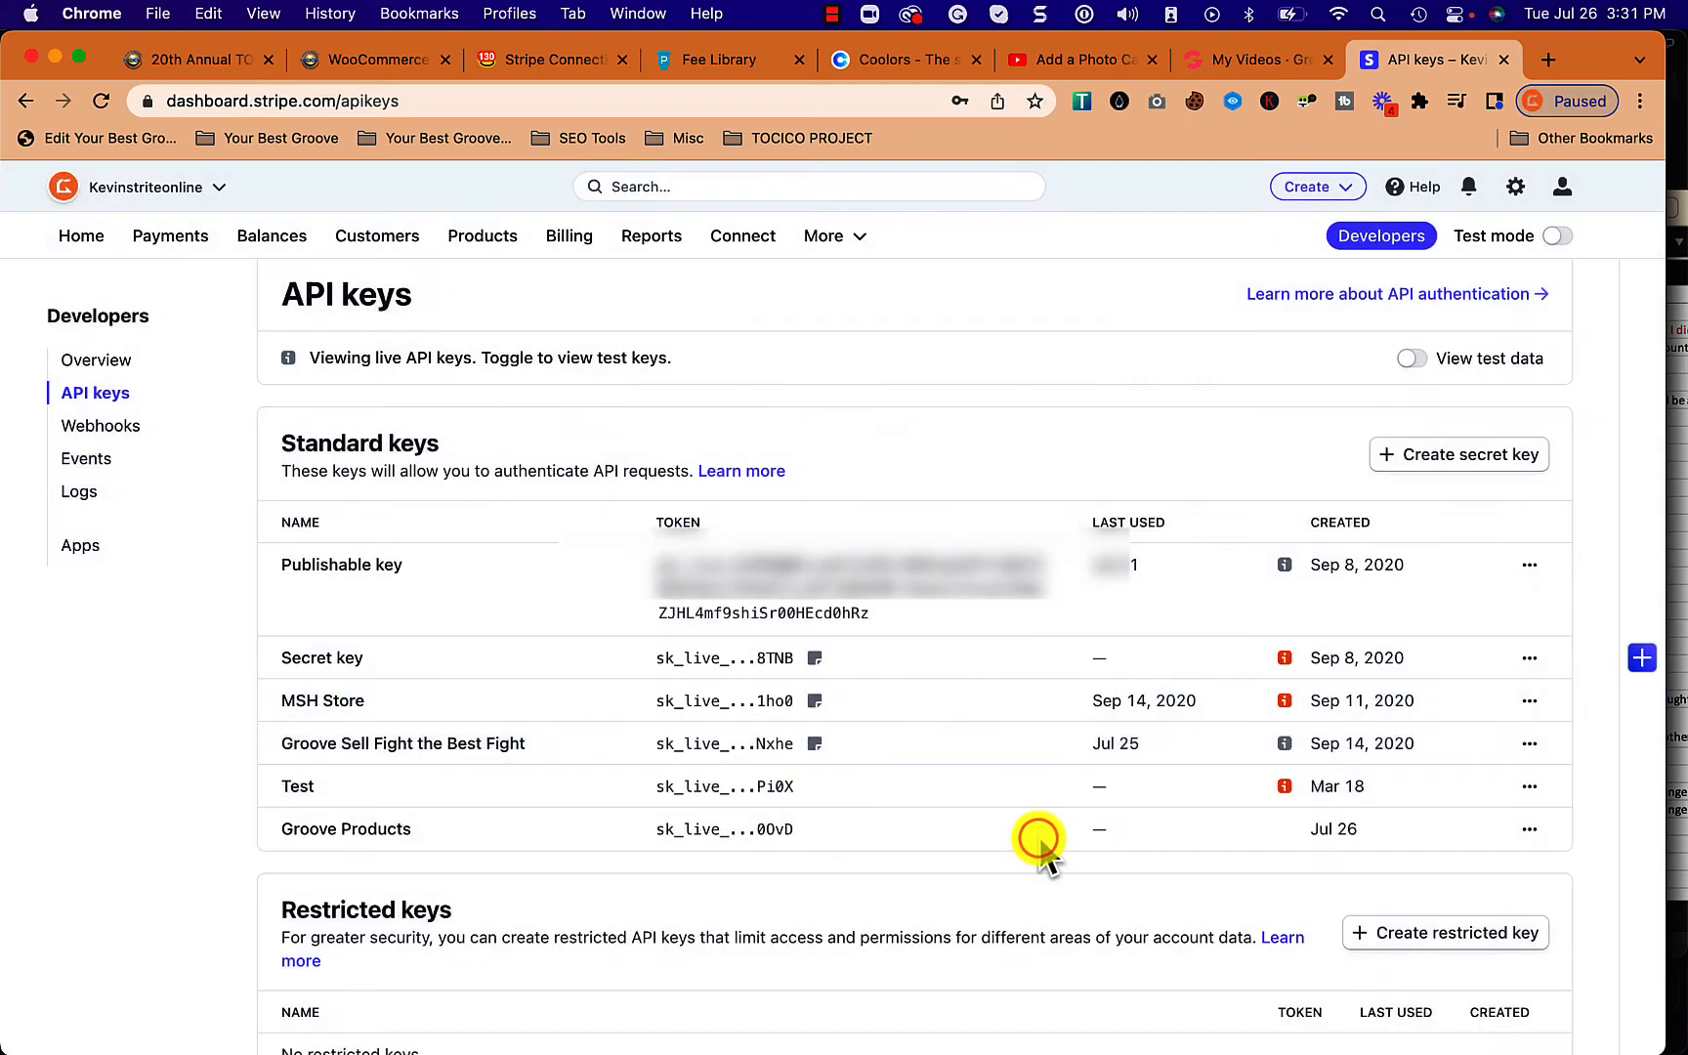
mouse_move(1008, 805)
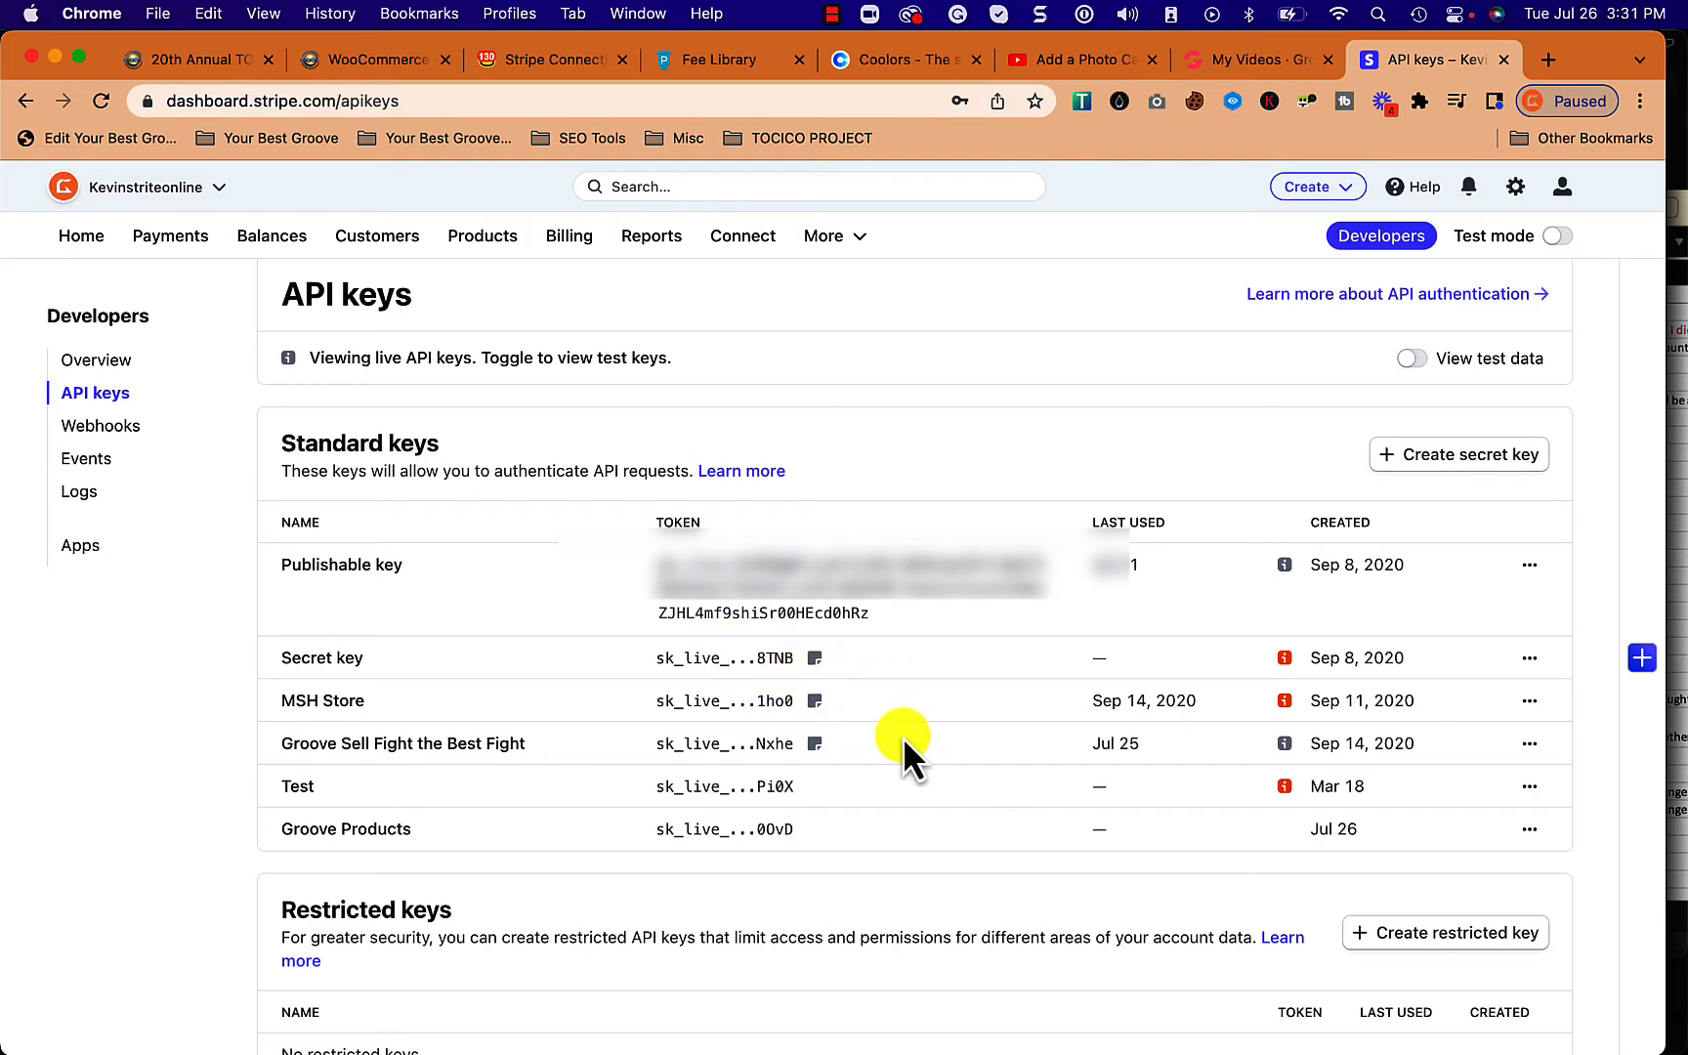
mouse_move(743, 569)
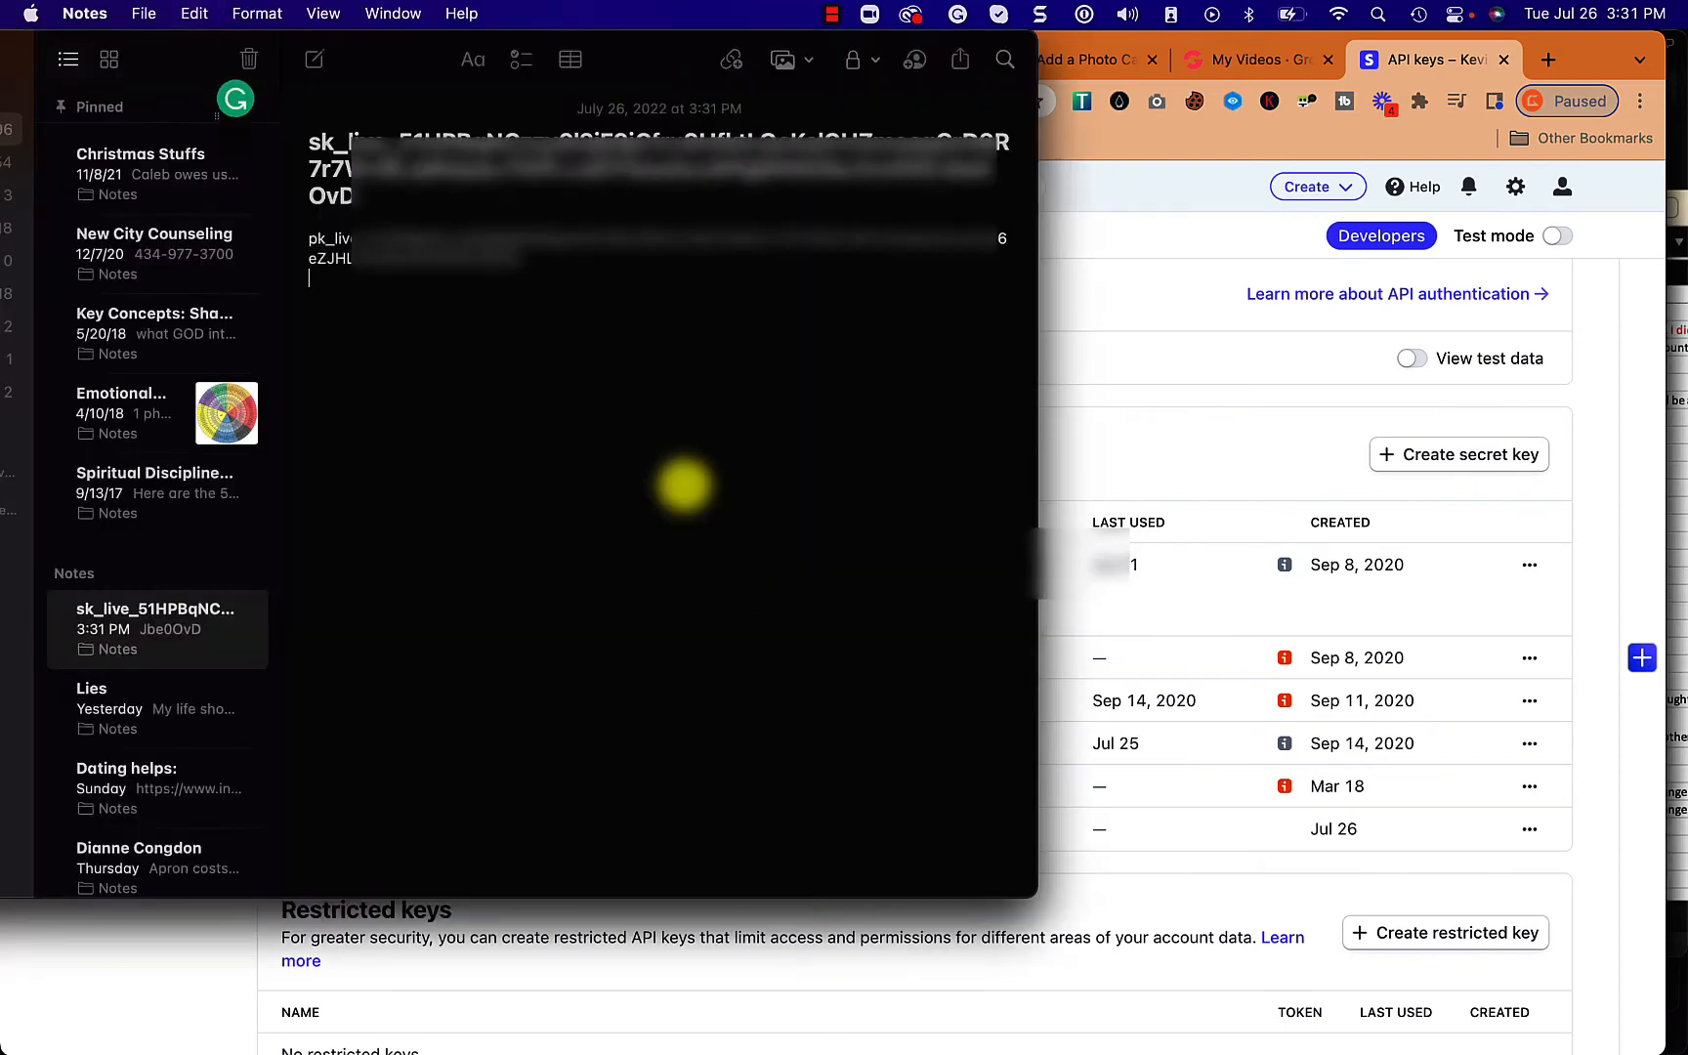
mouse_move(386, 162)
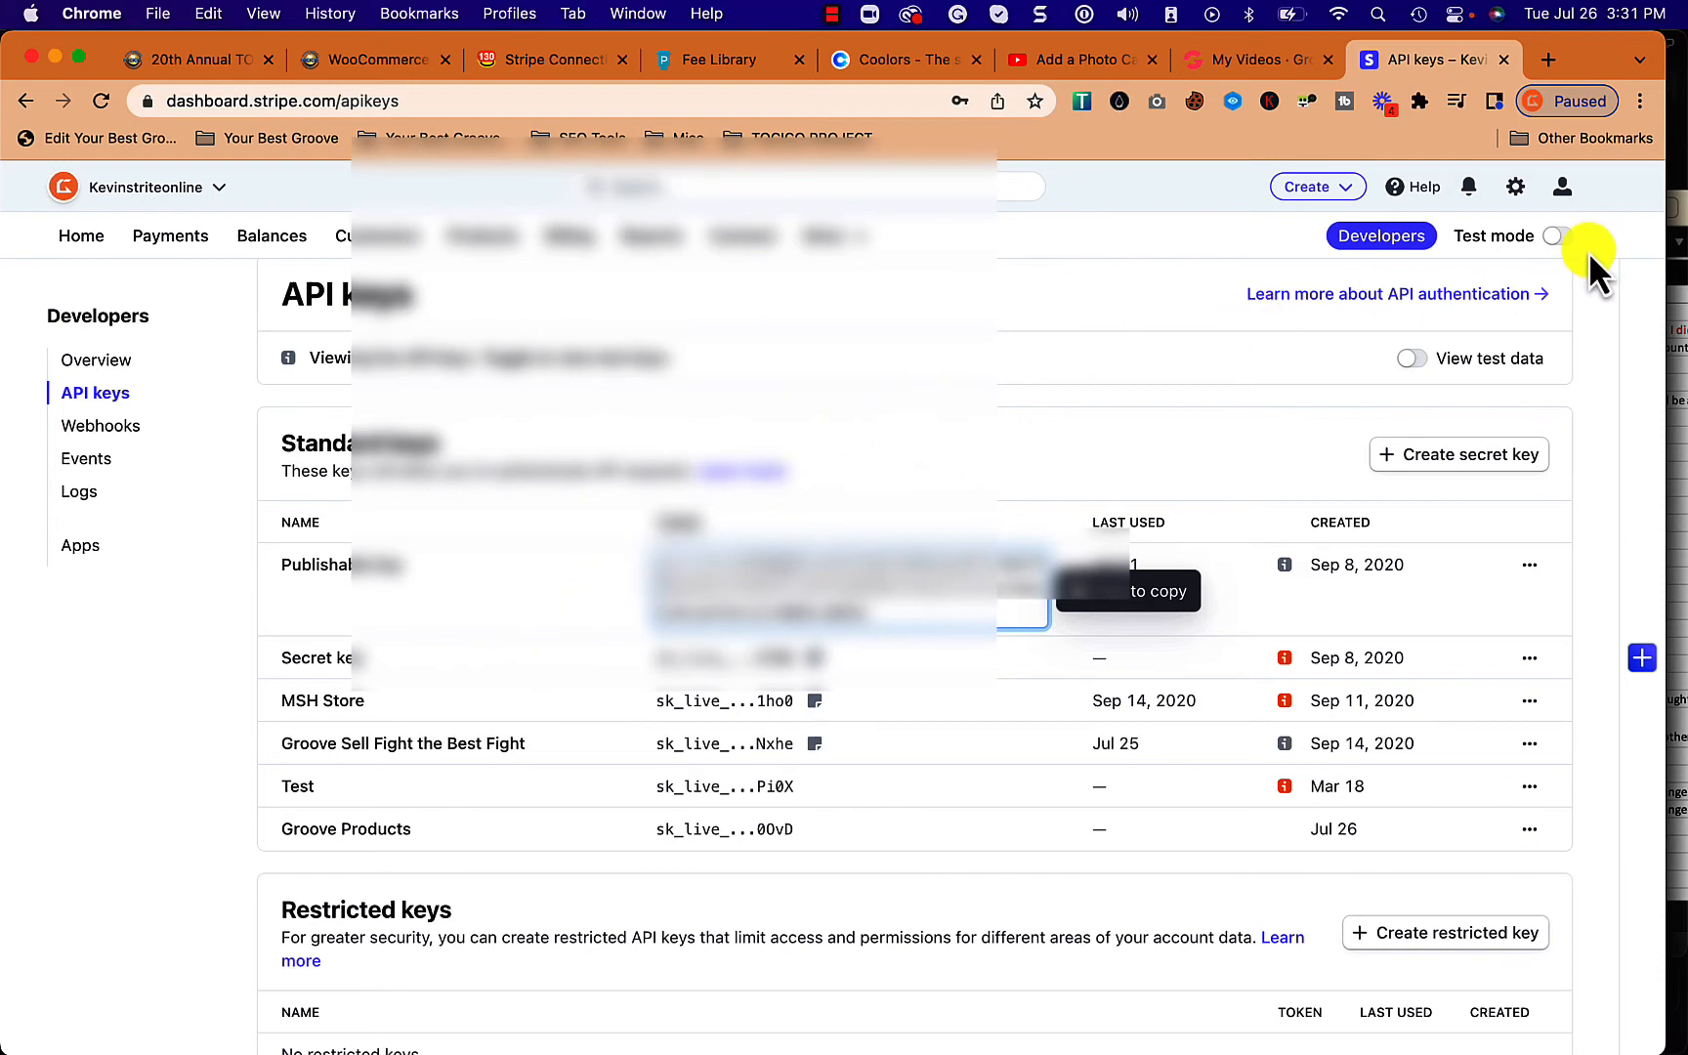
Switch to Test mode, reveal the test secret key and copy it
click(1551, 236)
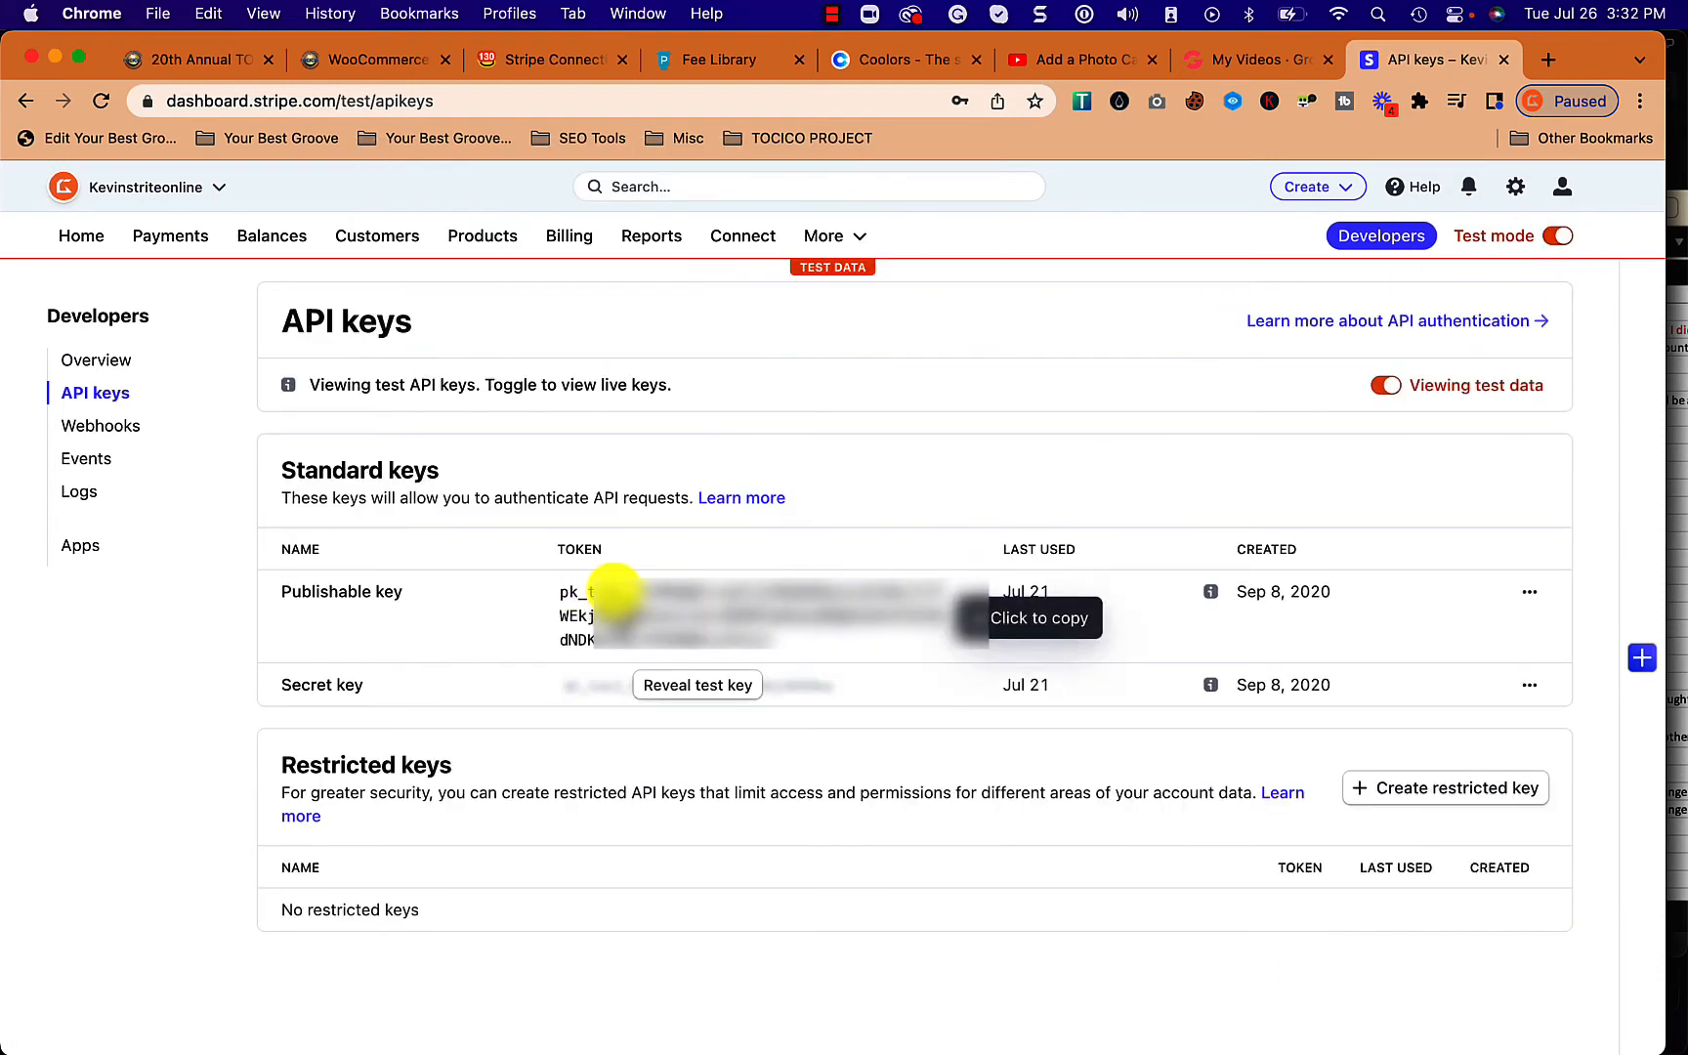
mouse_move(732, 619)
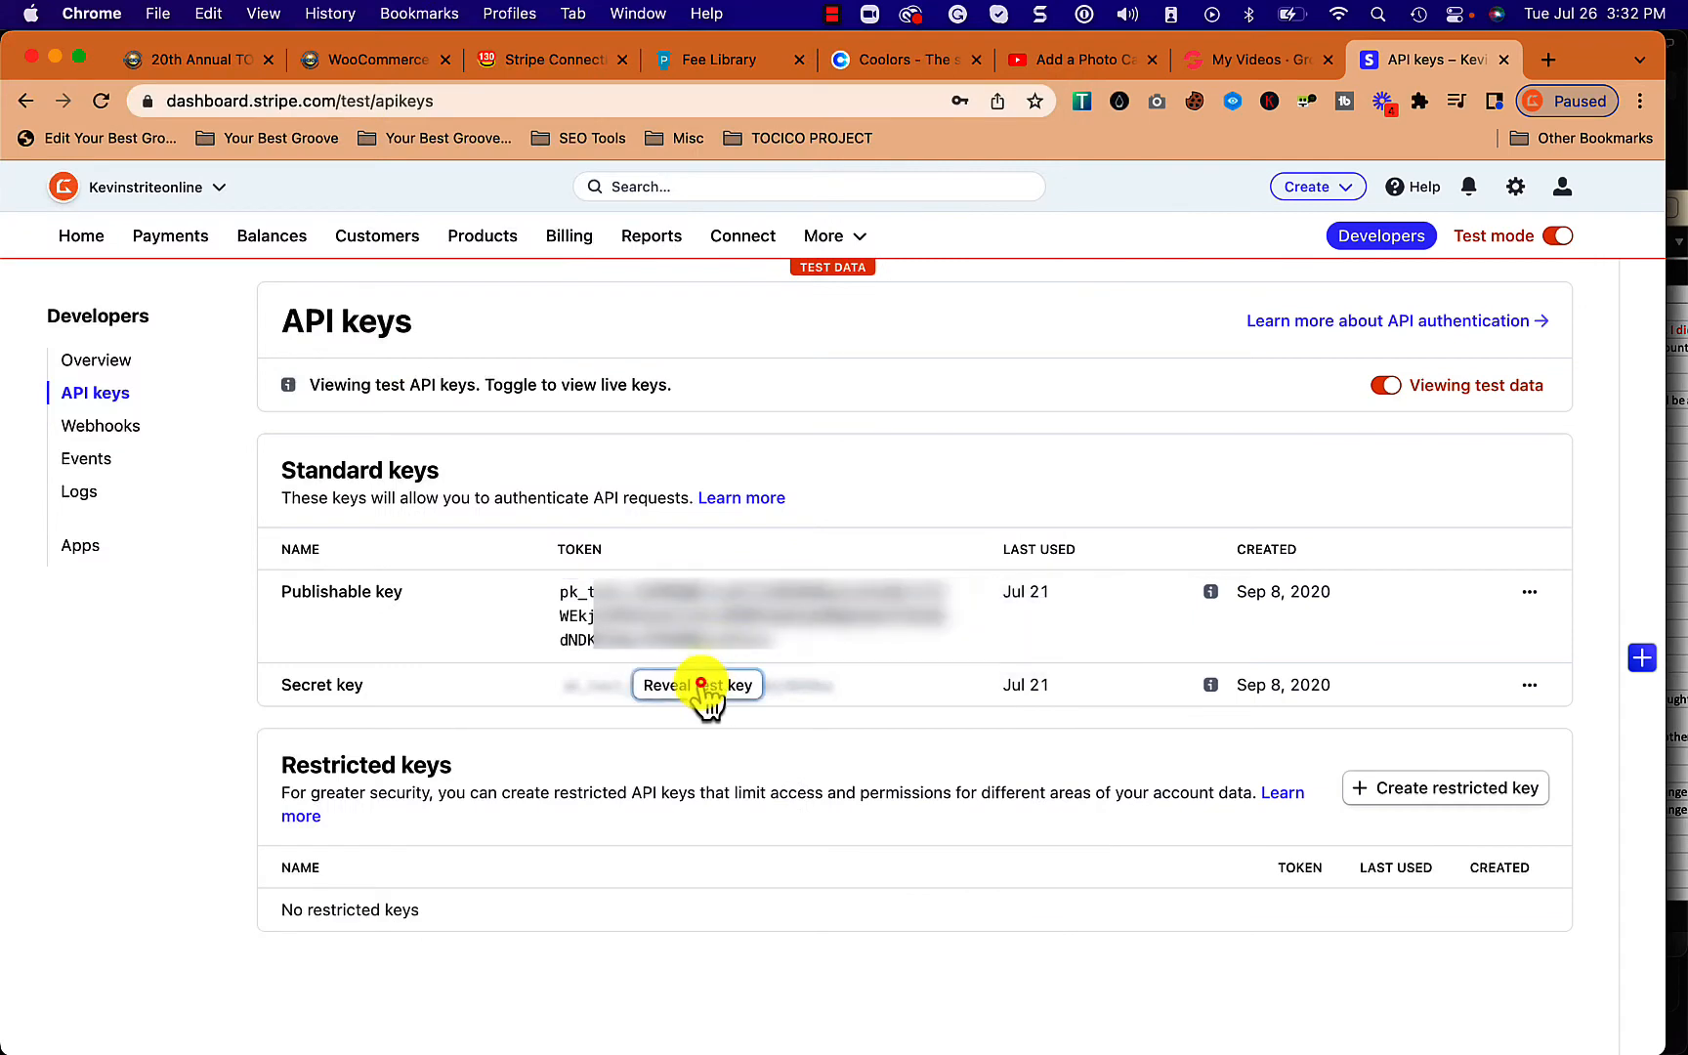
click(696, 684)
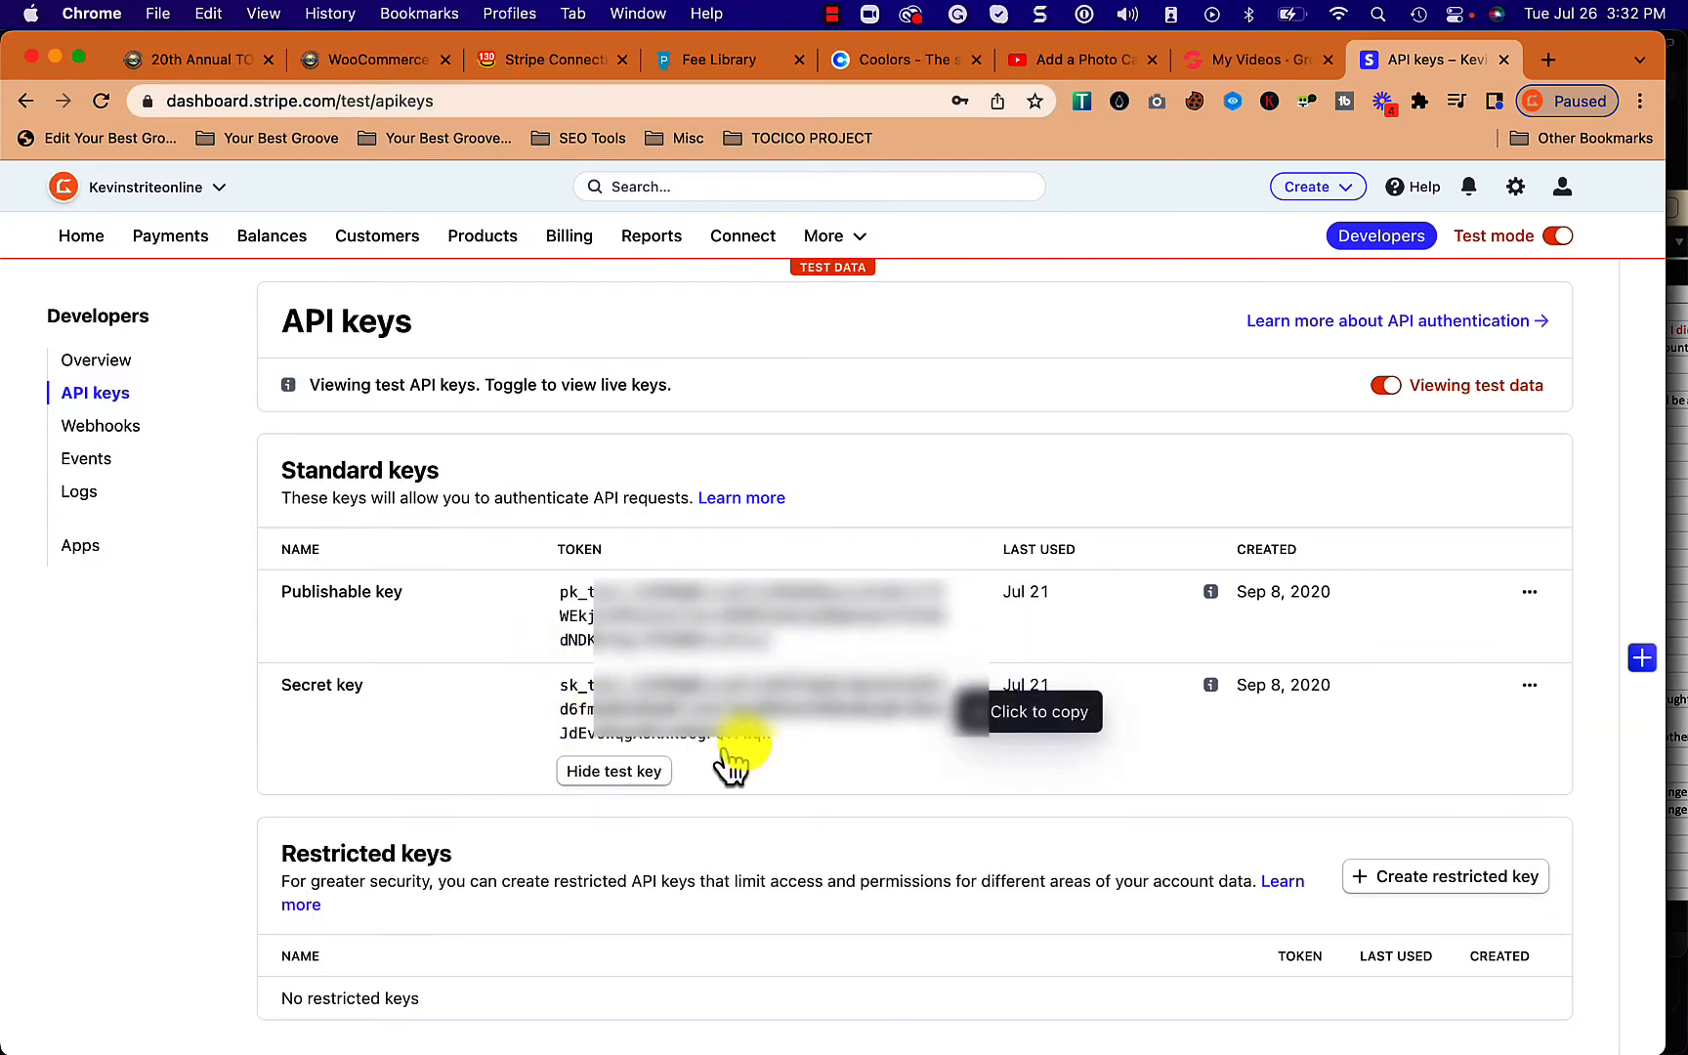
click(699, 709)
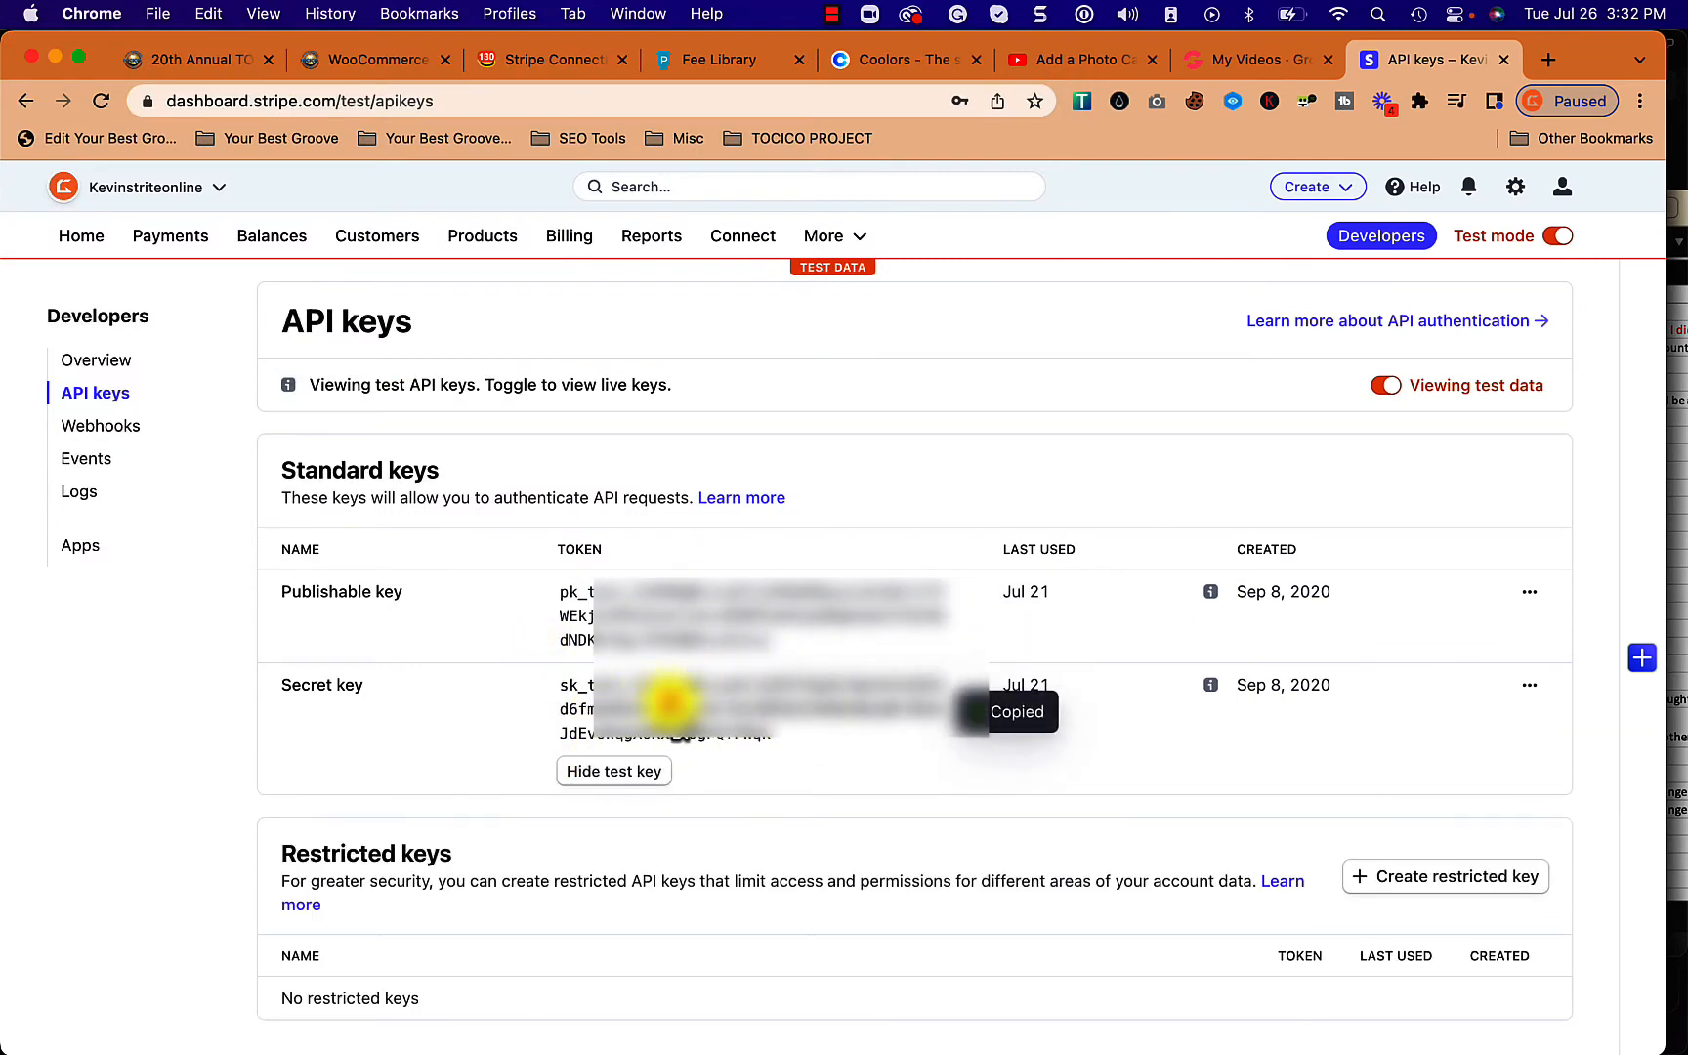